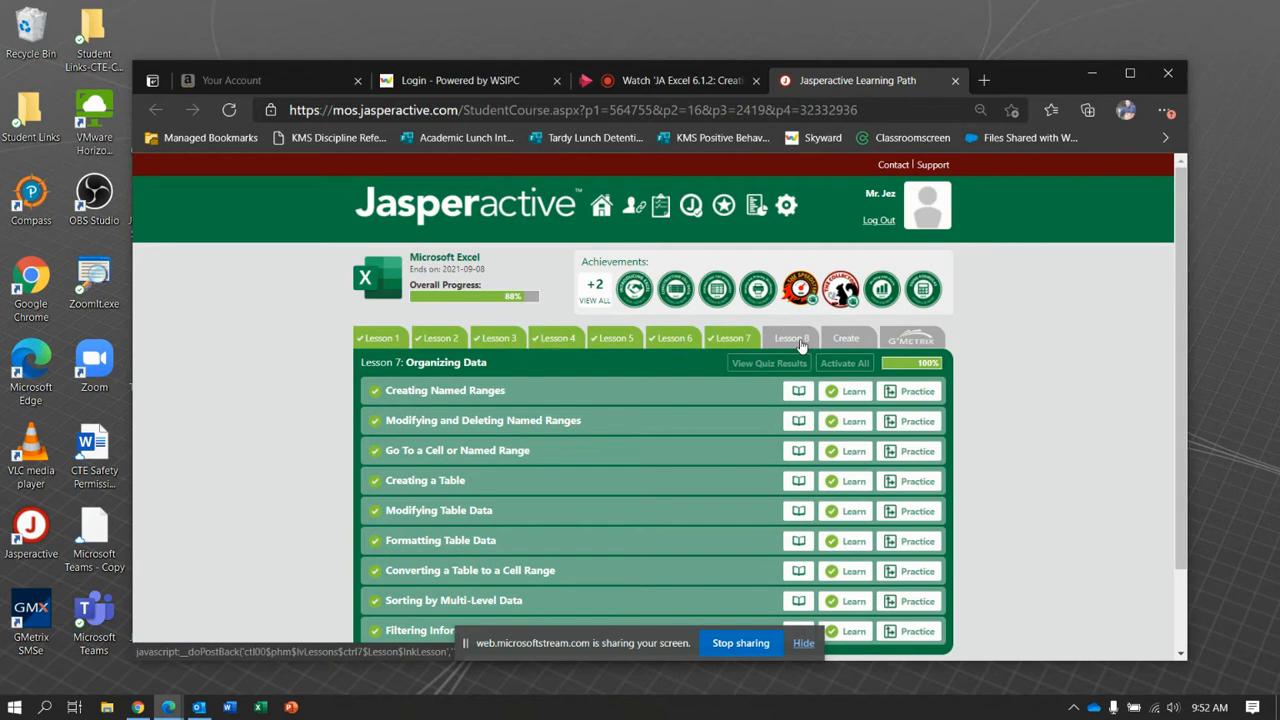
# Step: Launch the Lesson 8 Quick Access Toolbar exercise from the Jasperactive learning path
pyautogui.click(789, 338)
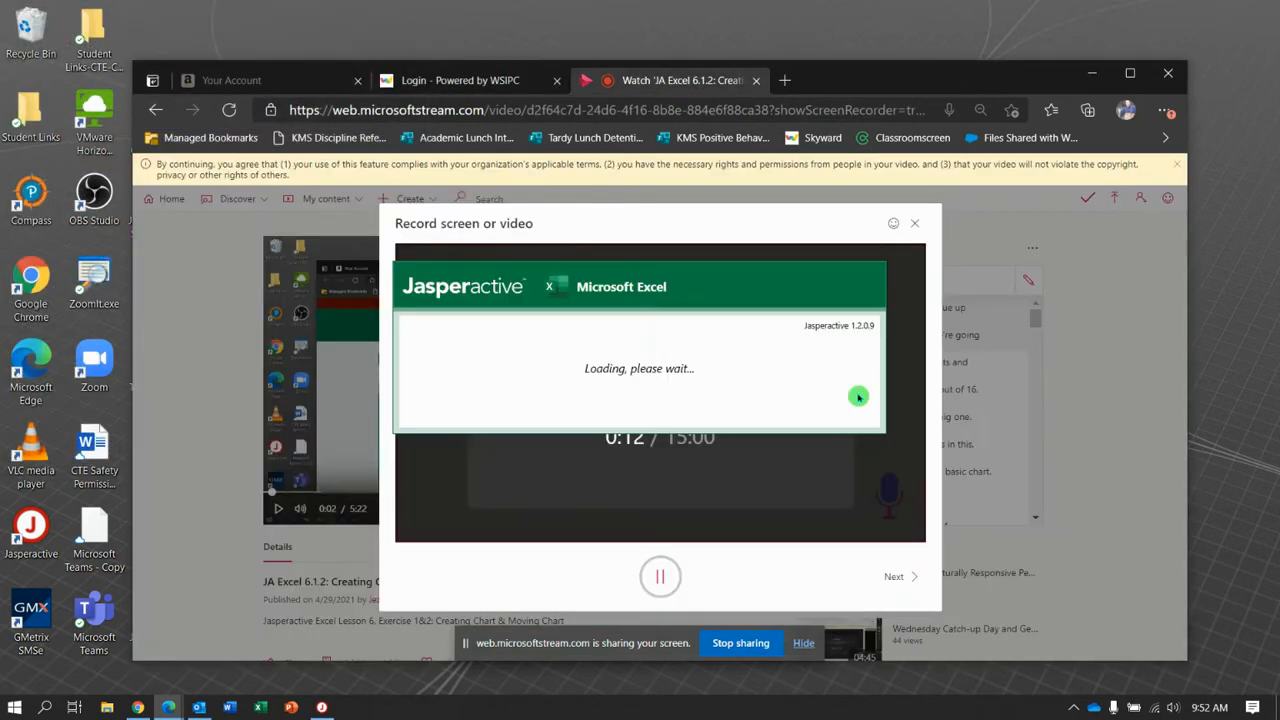
pyautogui.moveTo(767, 500)
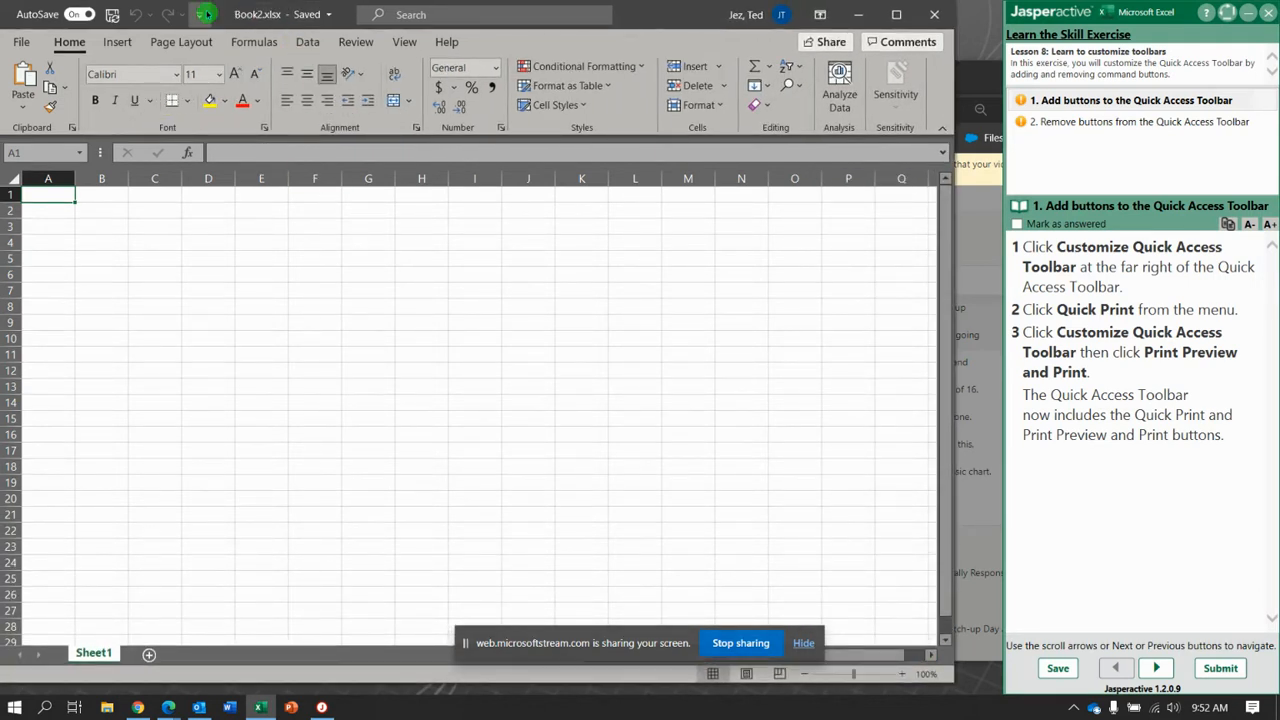
# Step: Add Quick Print to the Quick Access Toolbar, then remove it again
pyautogui.click(204, 14)
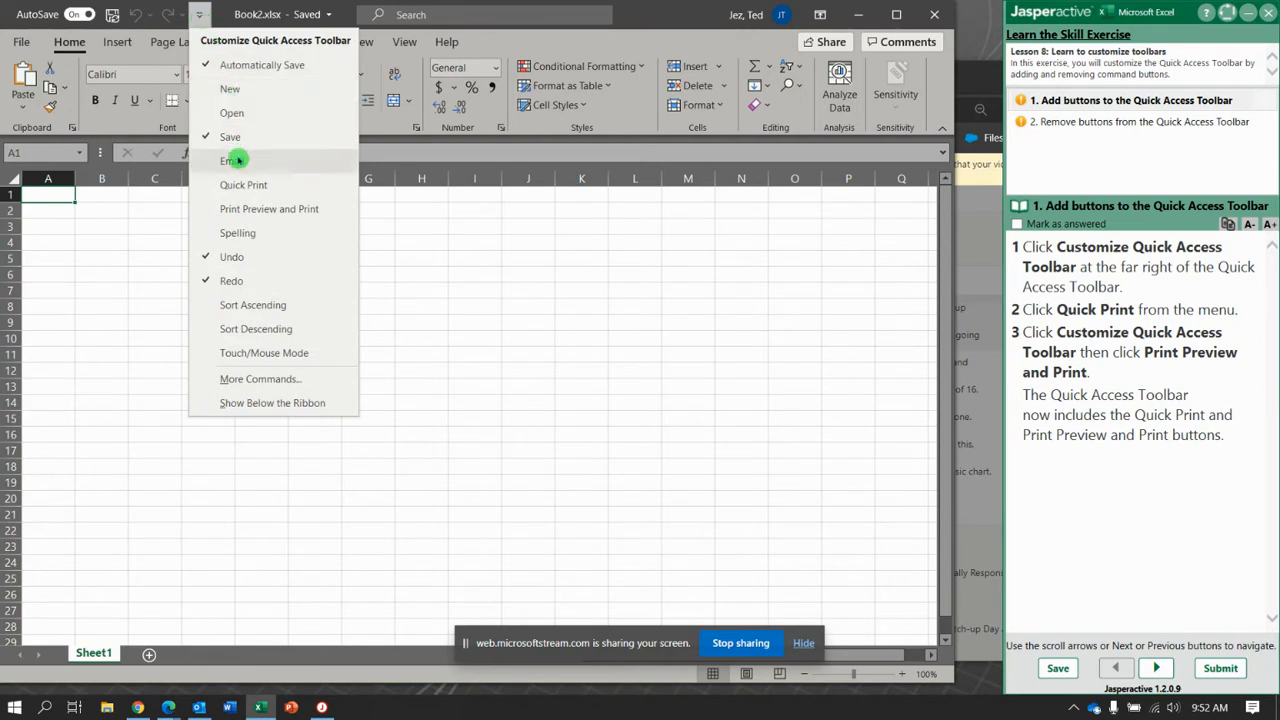
pyautogui.moveTo(269, 208)
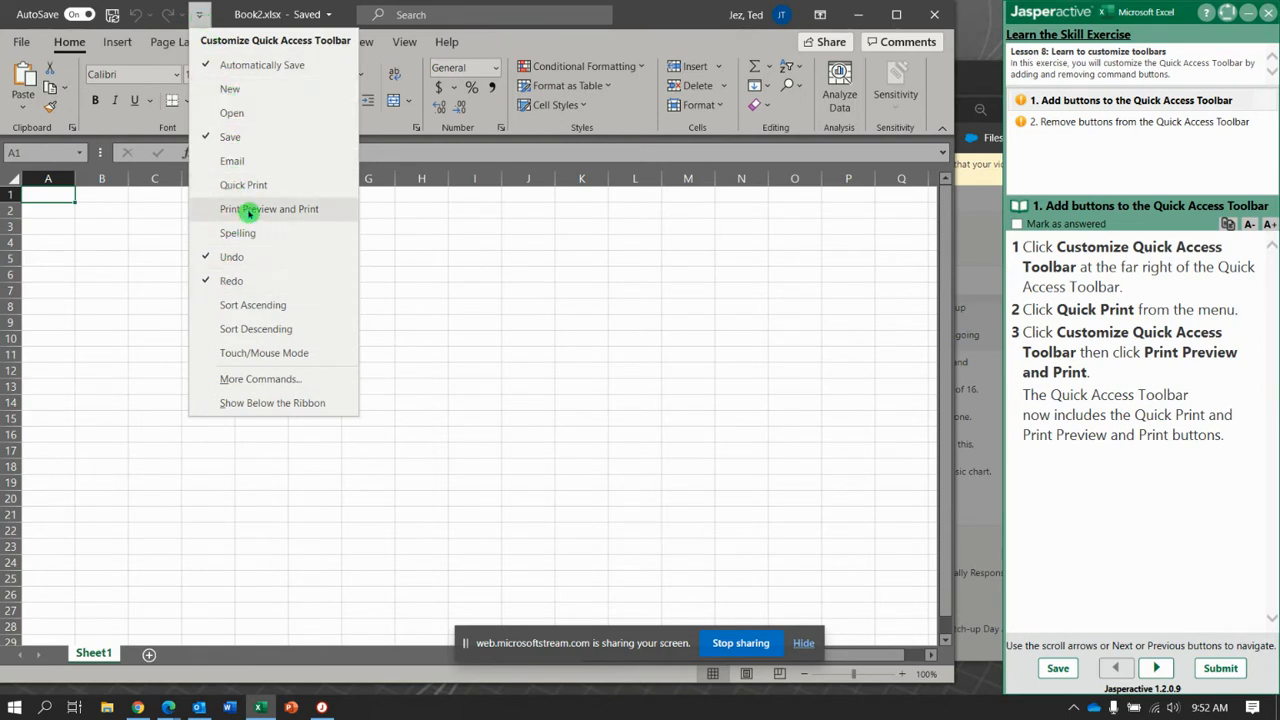
pyautogui.moveTo(243, 185)
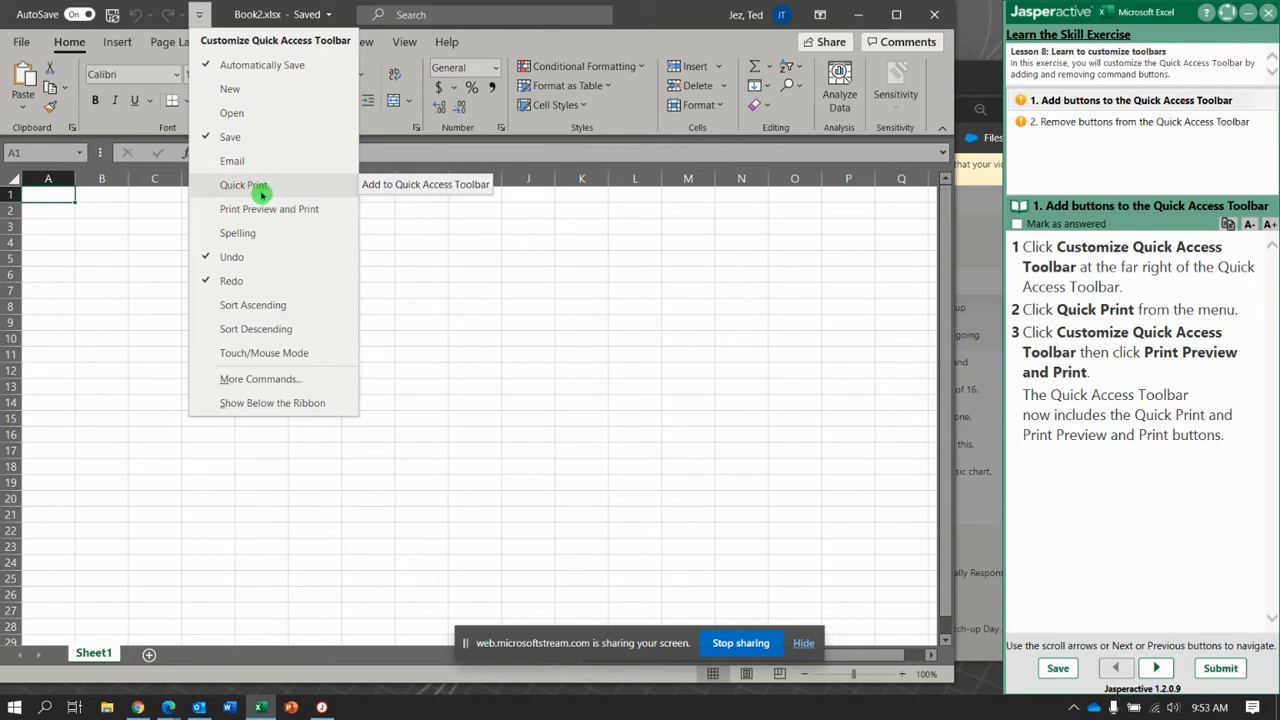
pyautogui.click(244, 185)
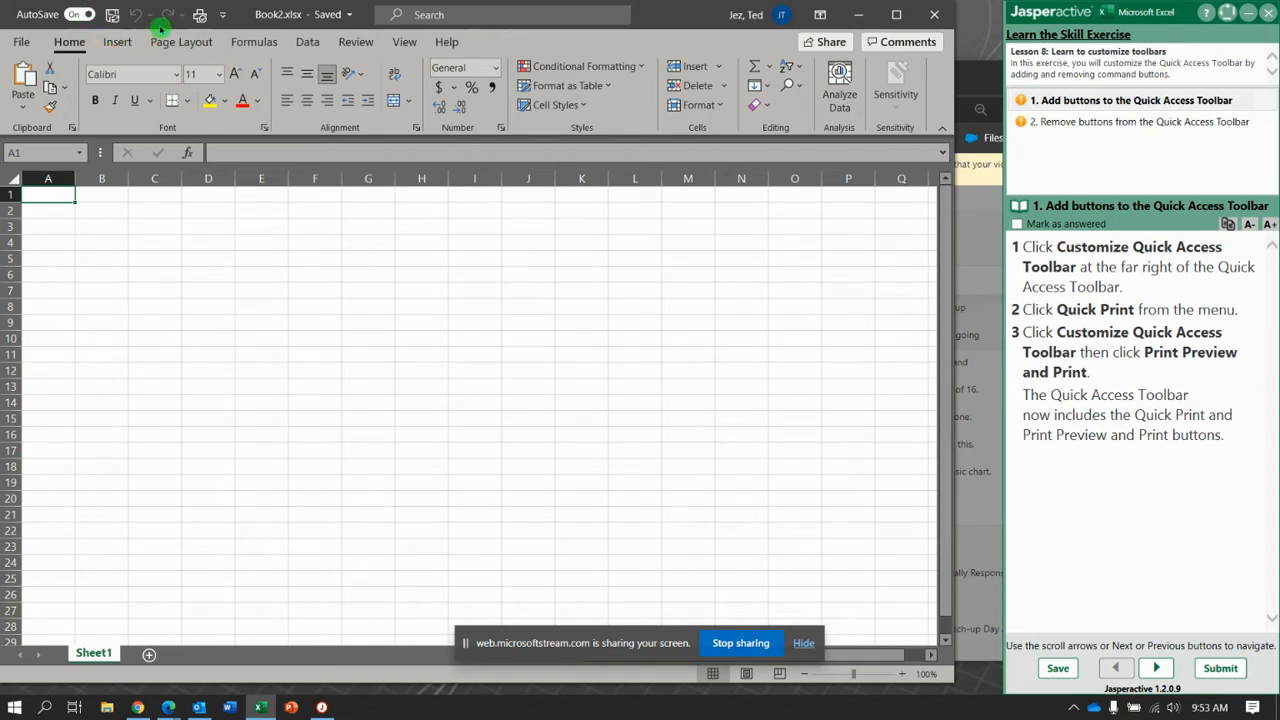
pyautogui.moveTo(199, 15)
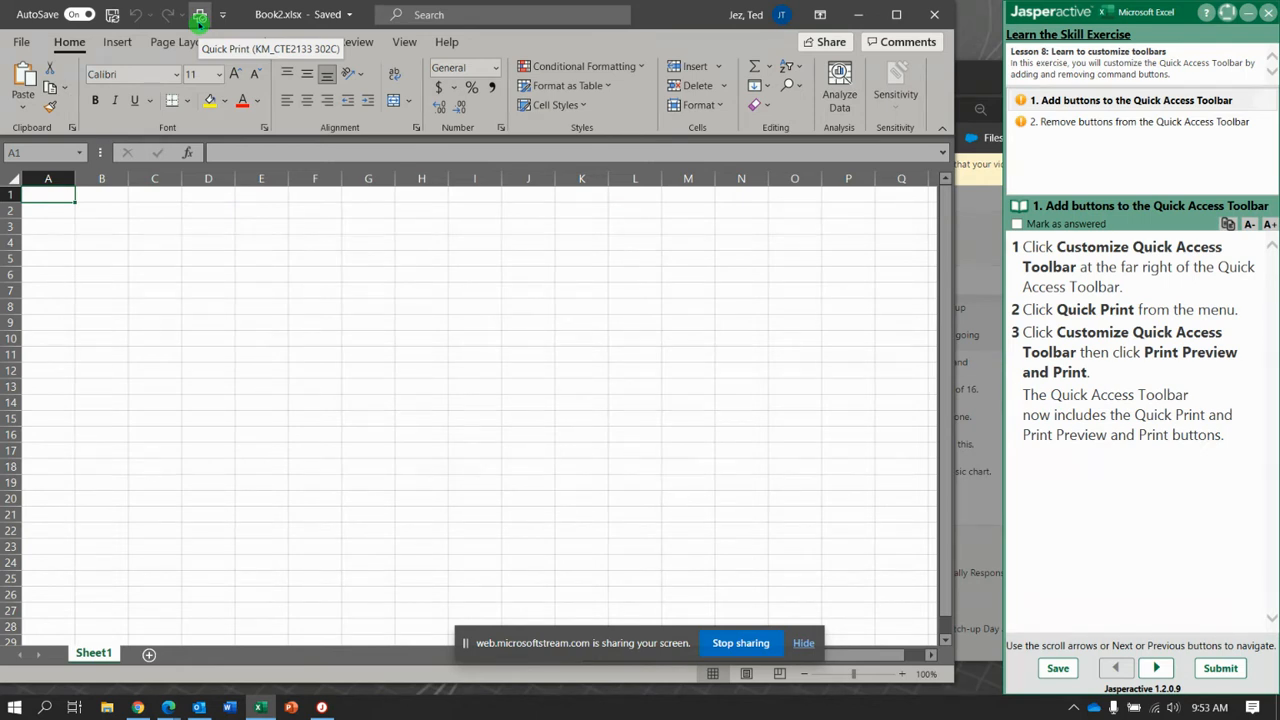
pyautogui.click(224, 18)
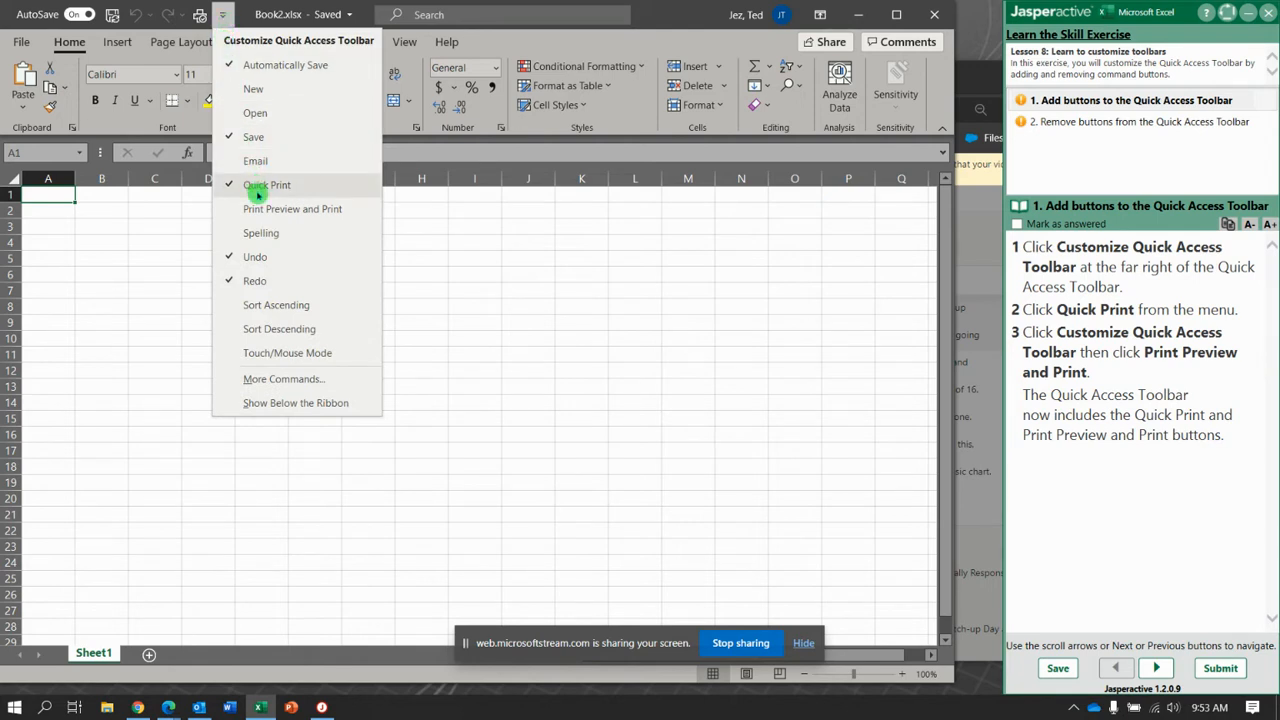
pyautogui.click(267, 185)
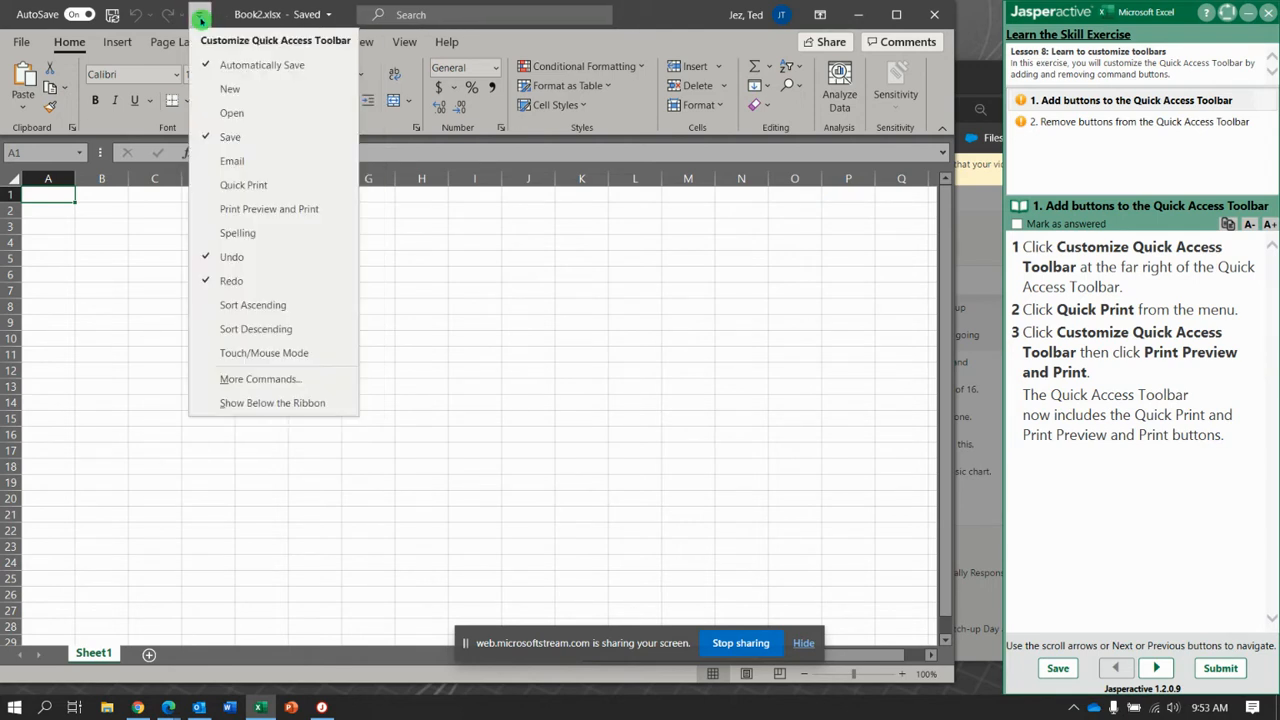
pyautogui.moveTo(269, 208)
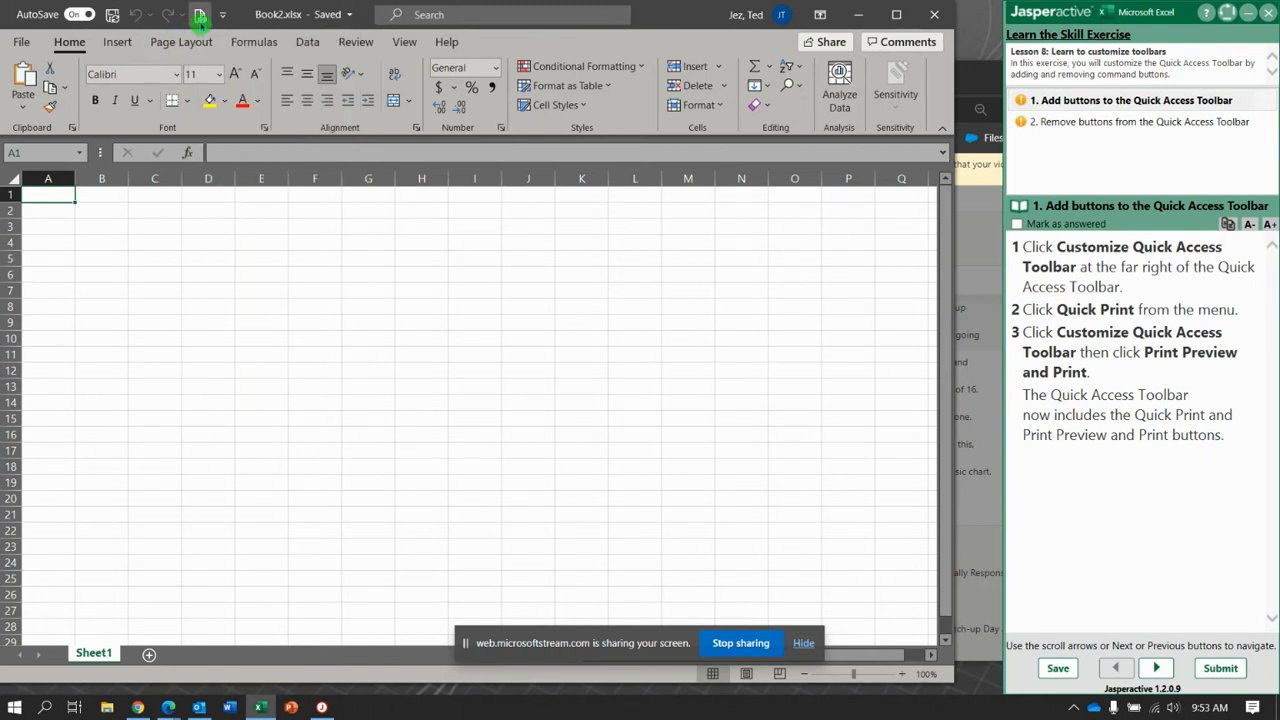
pyautogui.moveTo(200, 15)
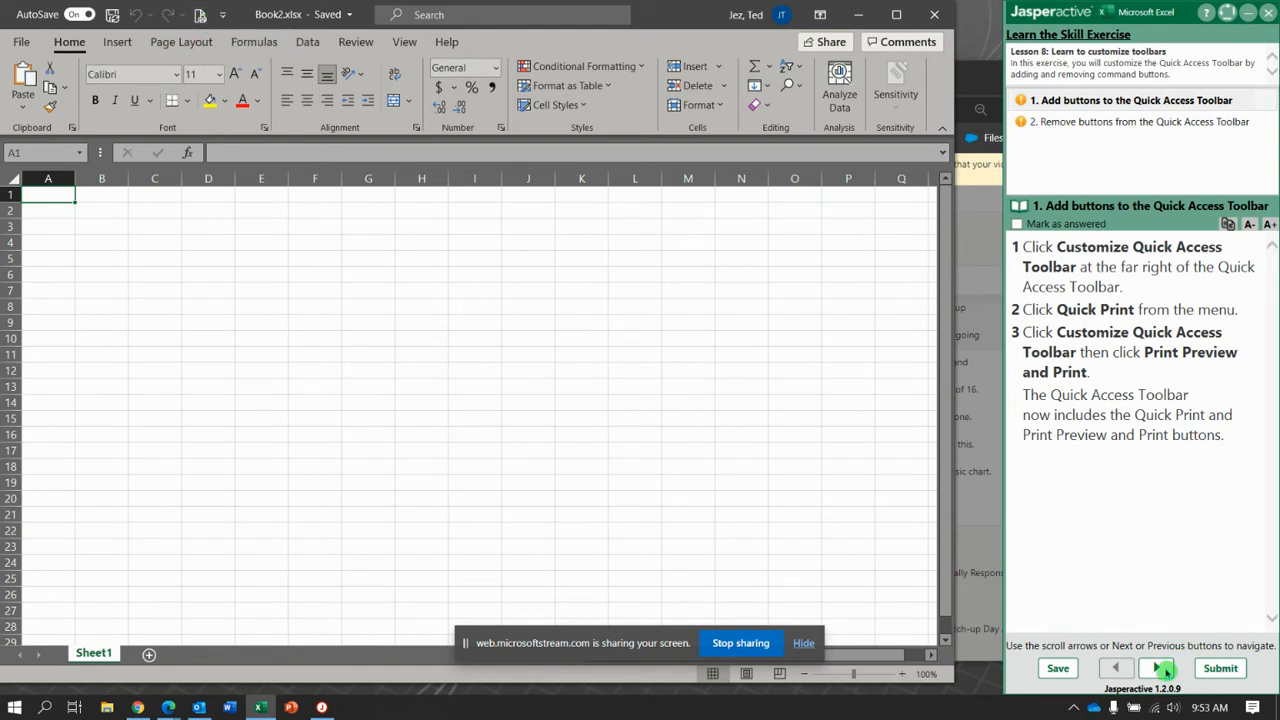
# Step: Advance to the toolbar-removal task and open the toolbar's More Commands options
pyautogui.click(1157, 668)
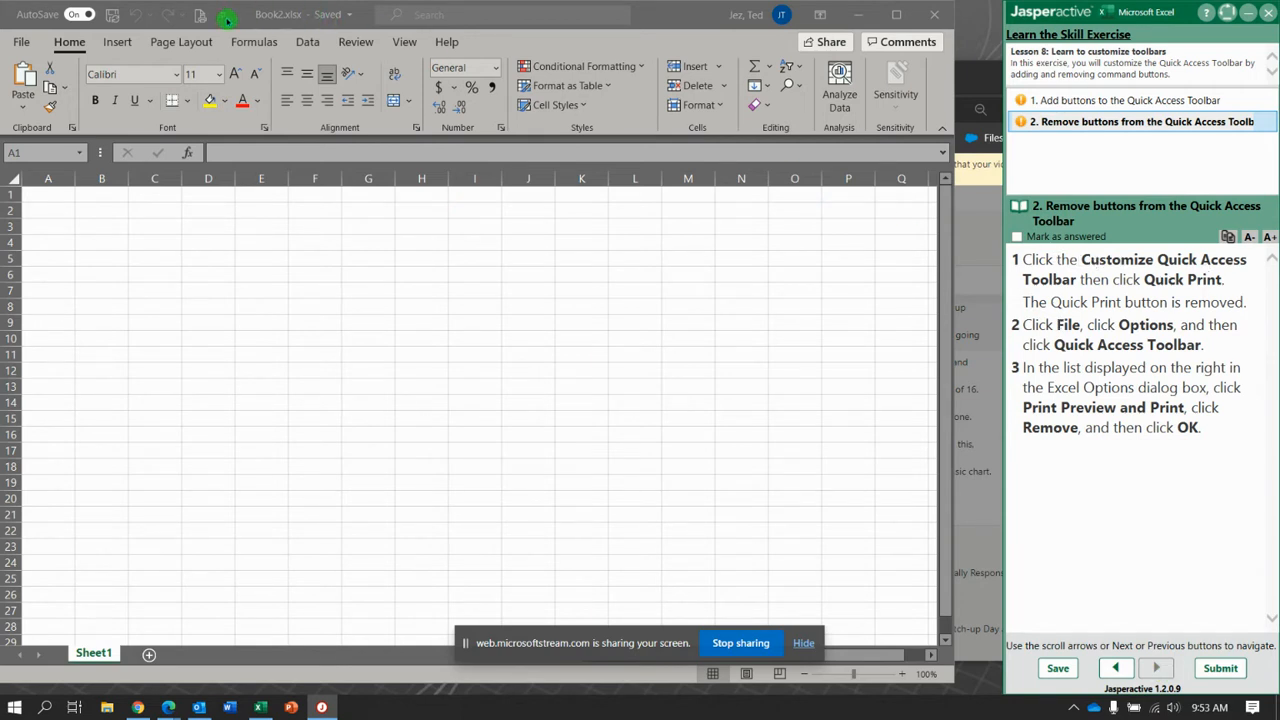
pyautogui.click(224, 14)
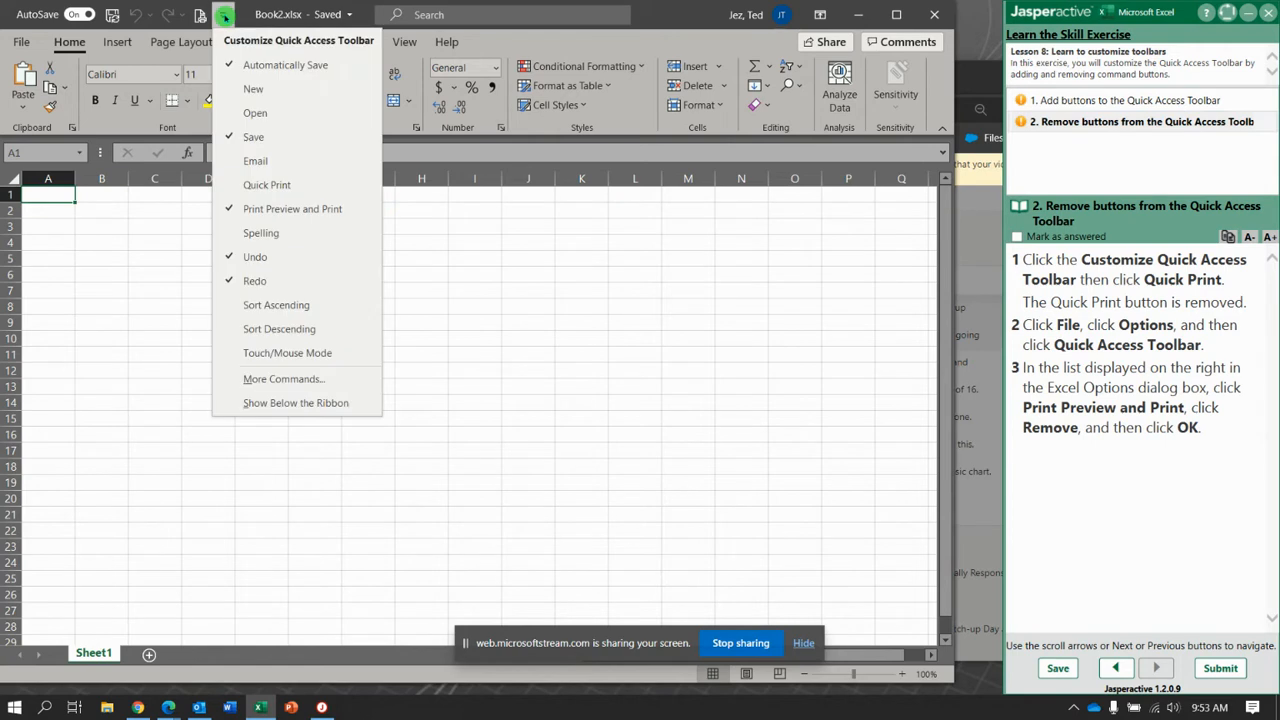
pyautogui.moveTo(261, 233)
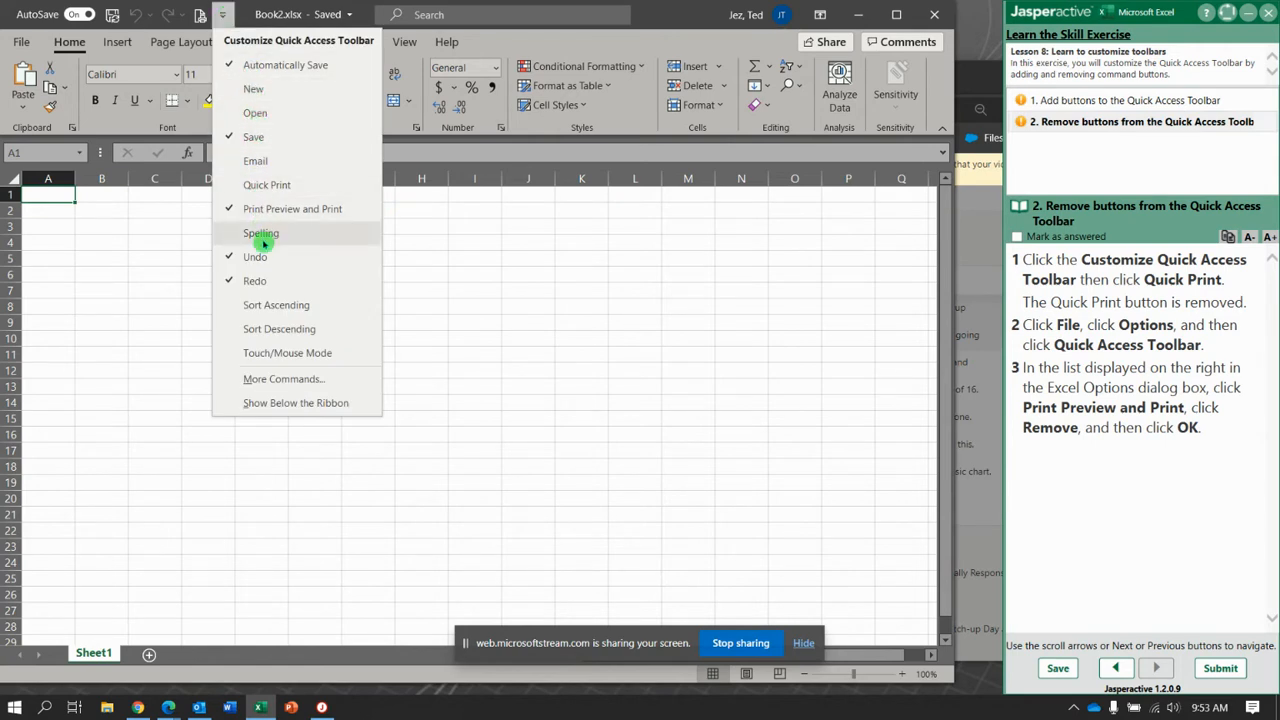
pyautogui.moveTo(261, 233)
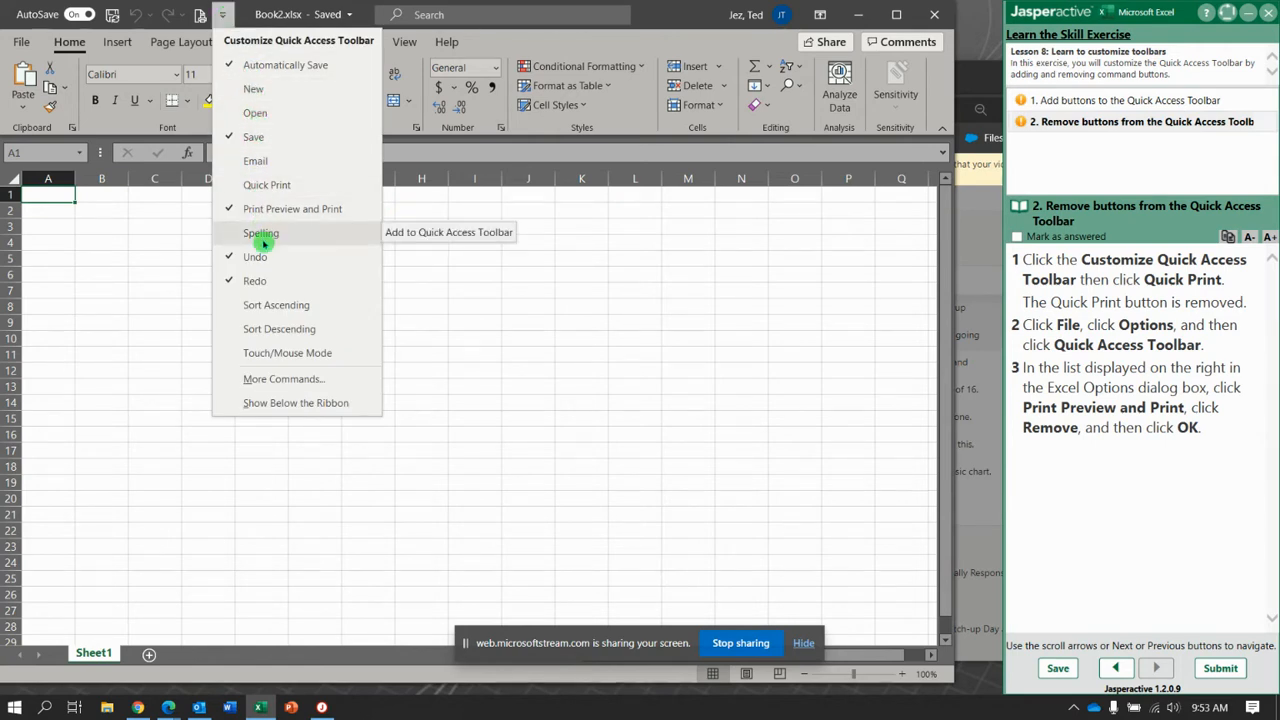
pyautogui.moveTo(281, 402)
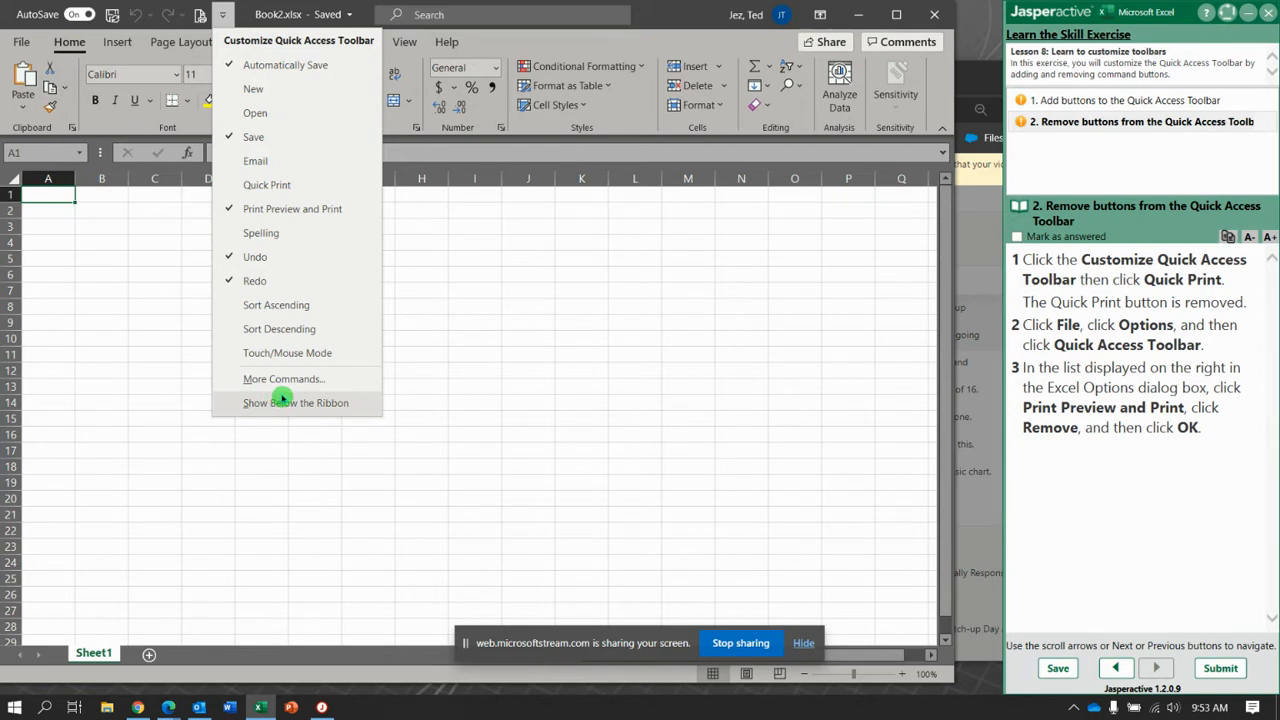
pyautogui.moveTo(275, 400)
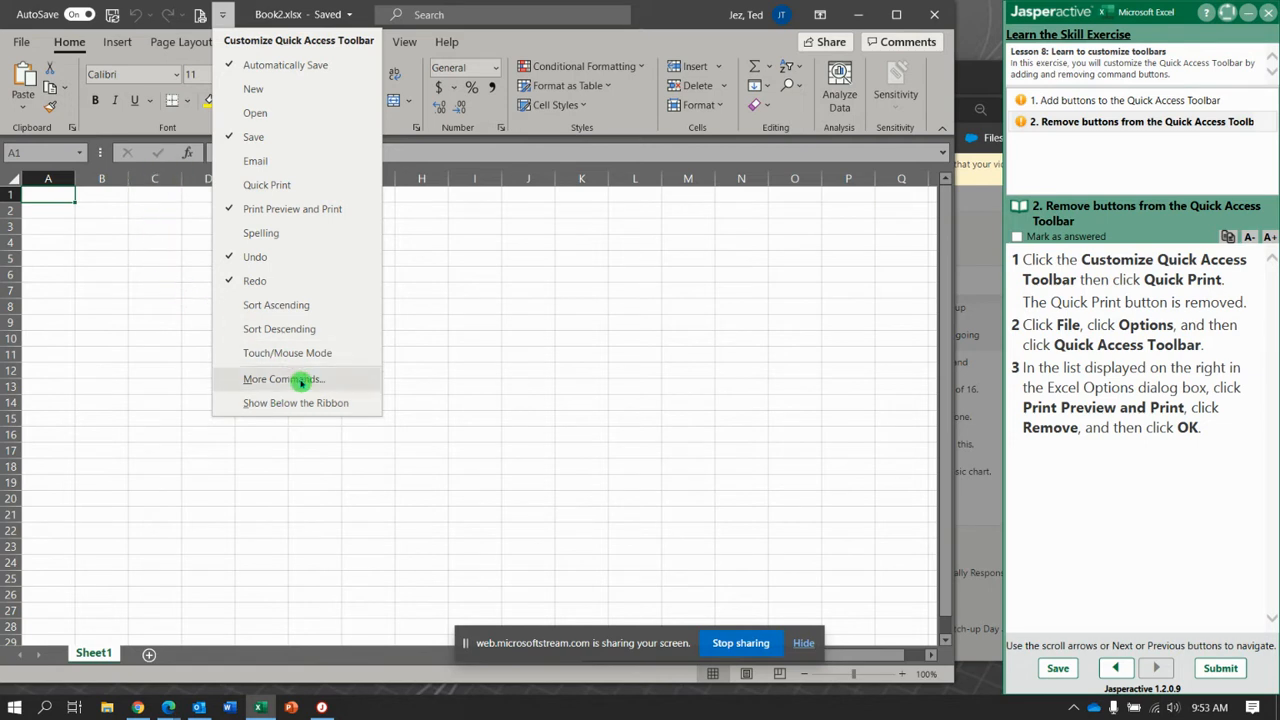
pyautogui.moveTo(350, 403)
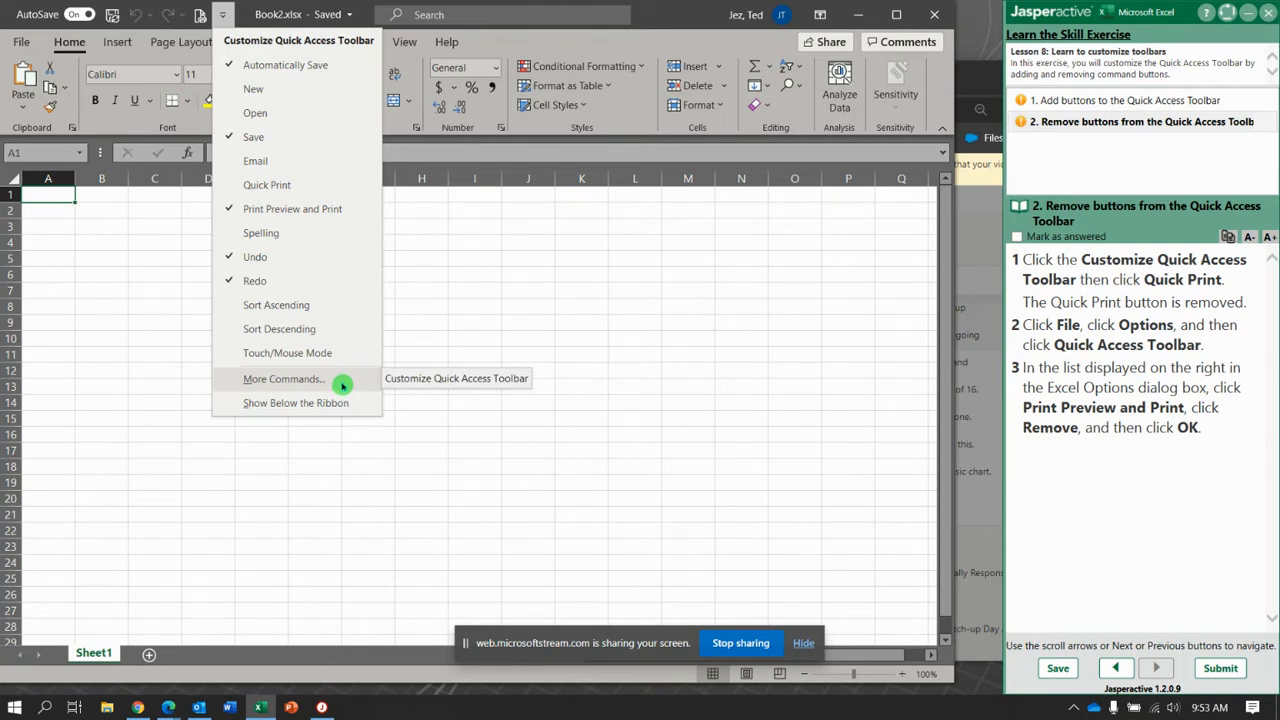
pyautogui.click(20, 41)
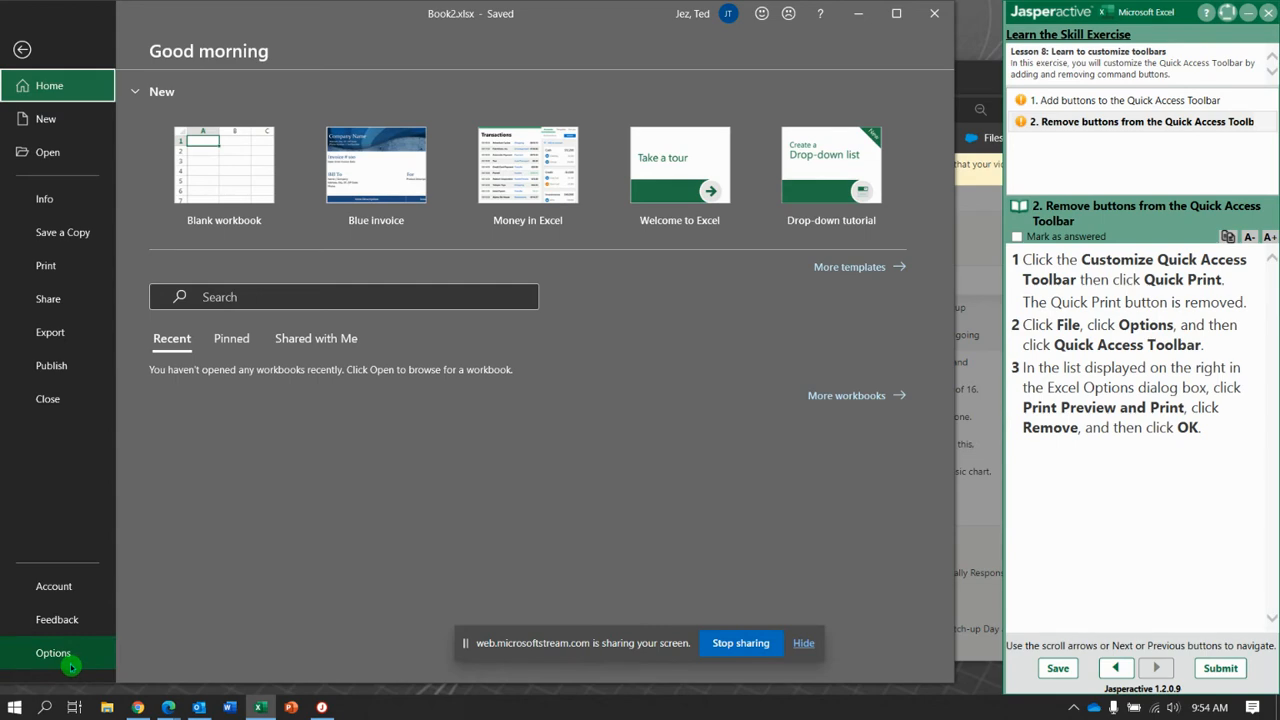
# Step: Remove Print Preview and Print from the Quick Access Toolbar in Excel Options
pyautogui.click(53, 653)
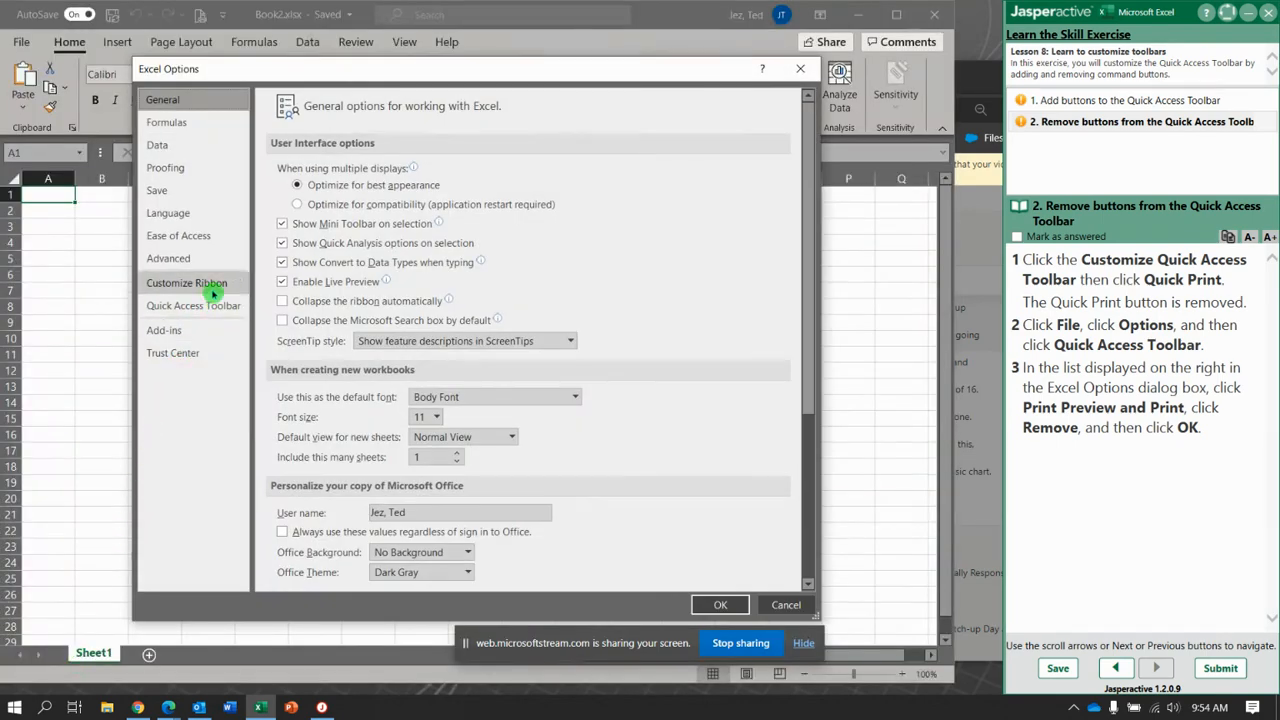
pyautogui.click(193, 305)
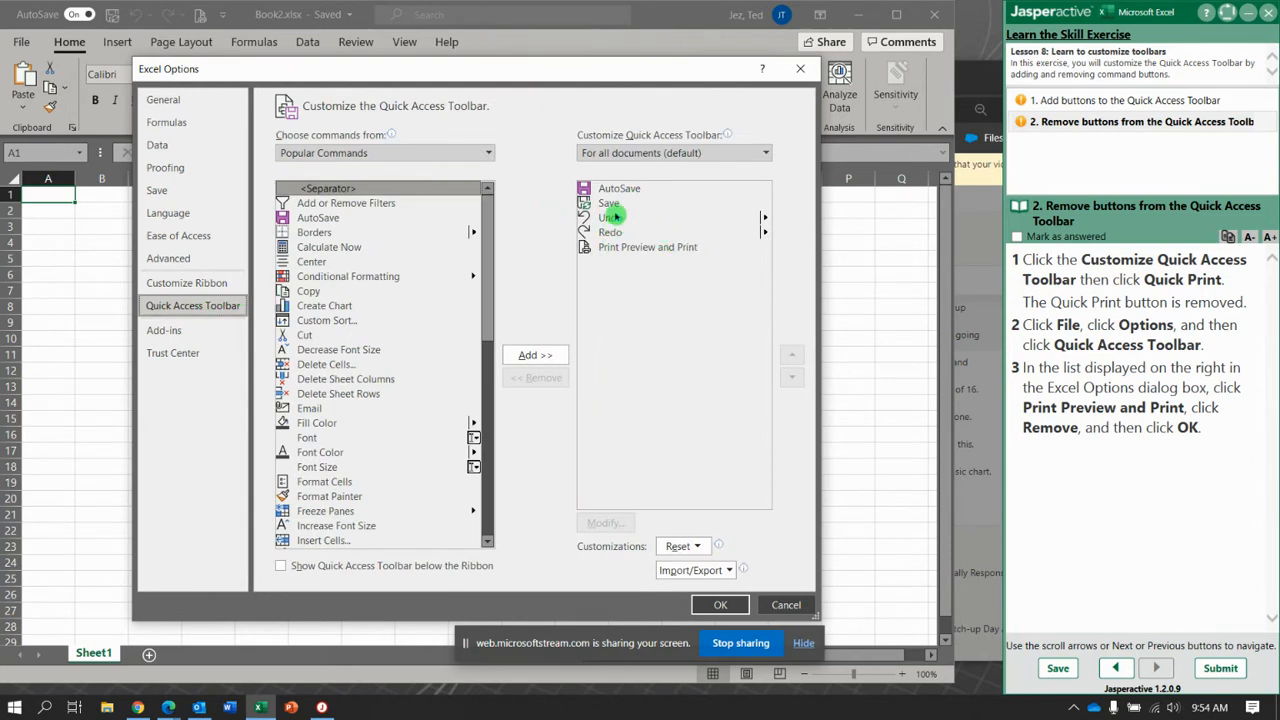
pyautogui.scroll(-3)
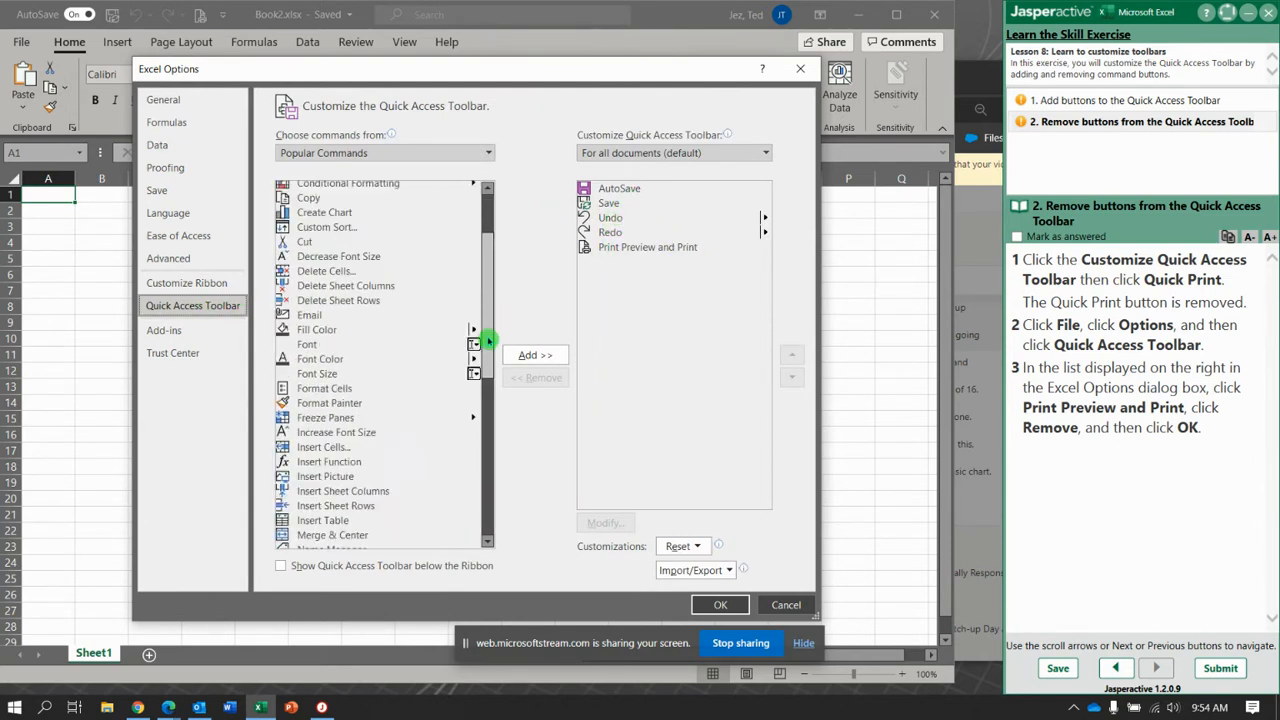
pyautogui.click(487, 152)
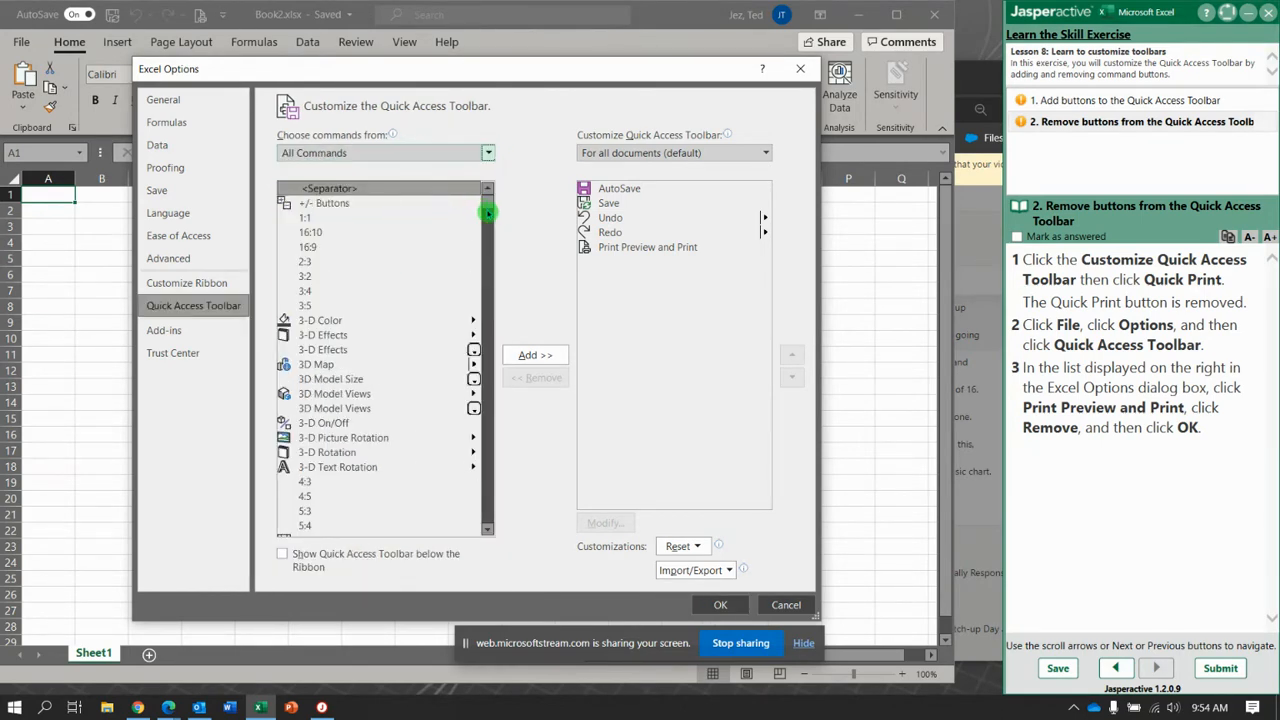
pyautogui.scroll(-3)
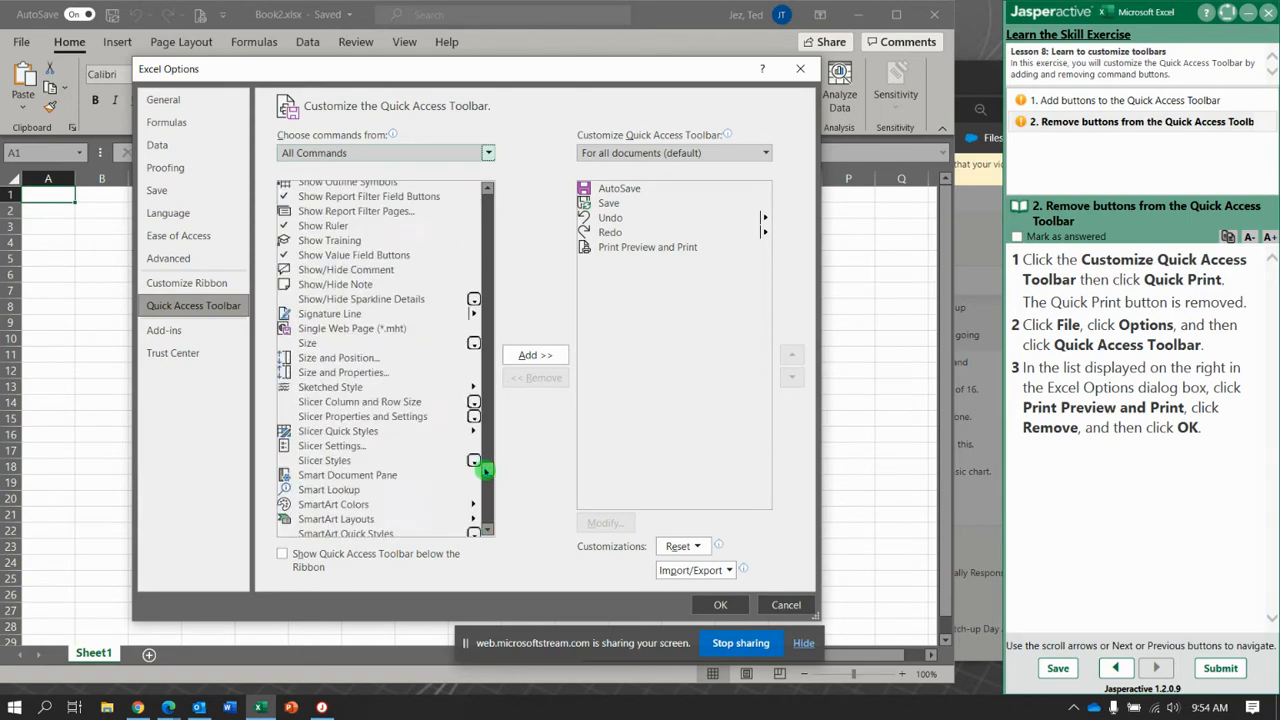
pyautogui.click(487, 162)
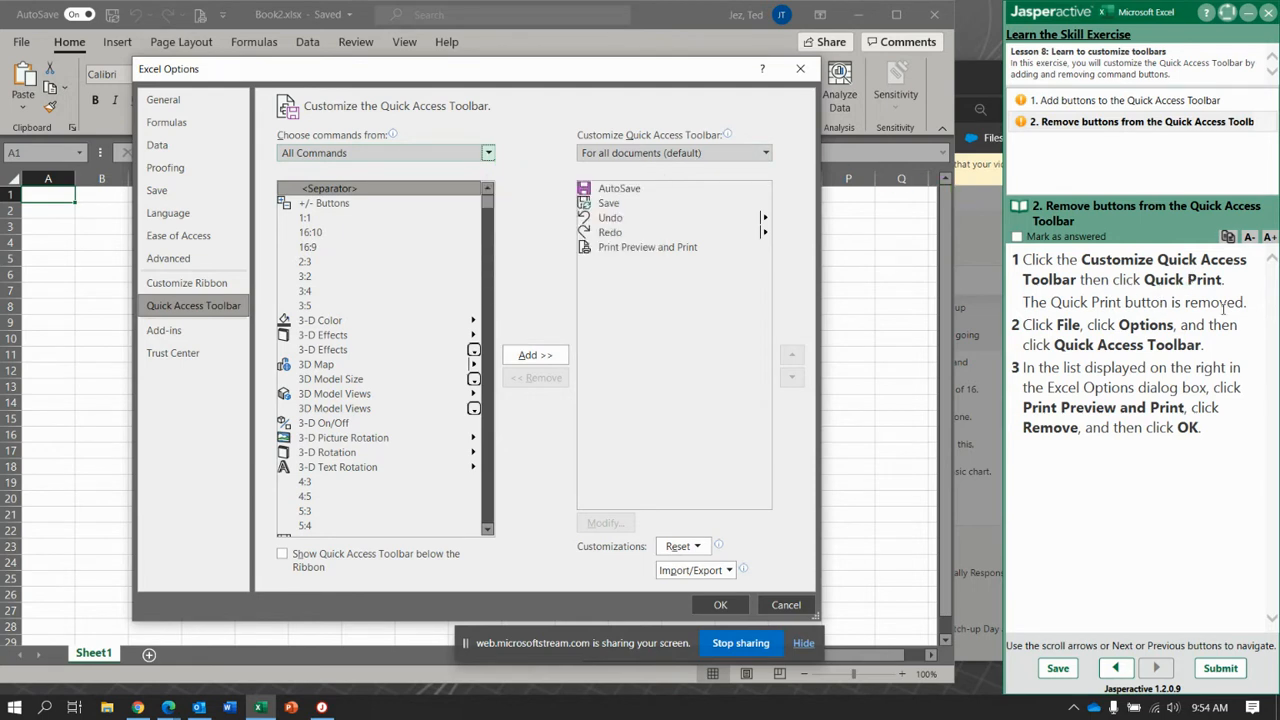
pyautogui.moveTo(683, 282)
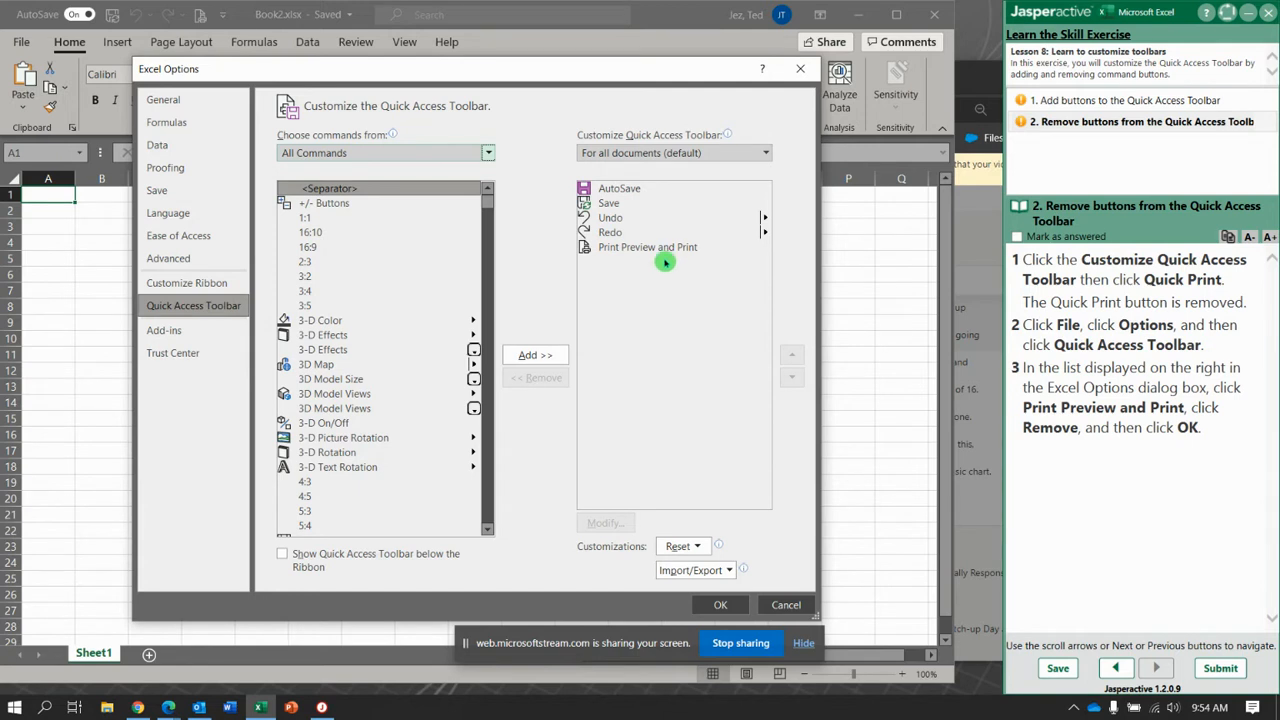
pyautogui.click(647, 247)
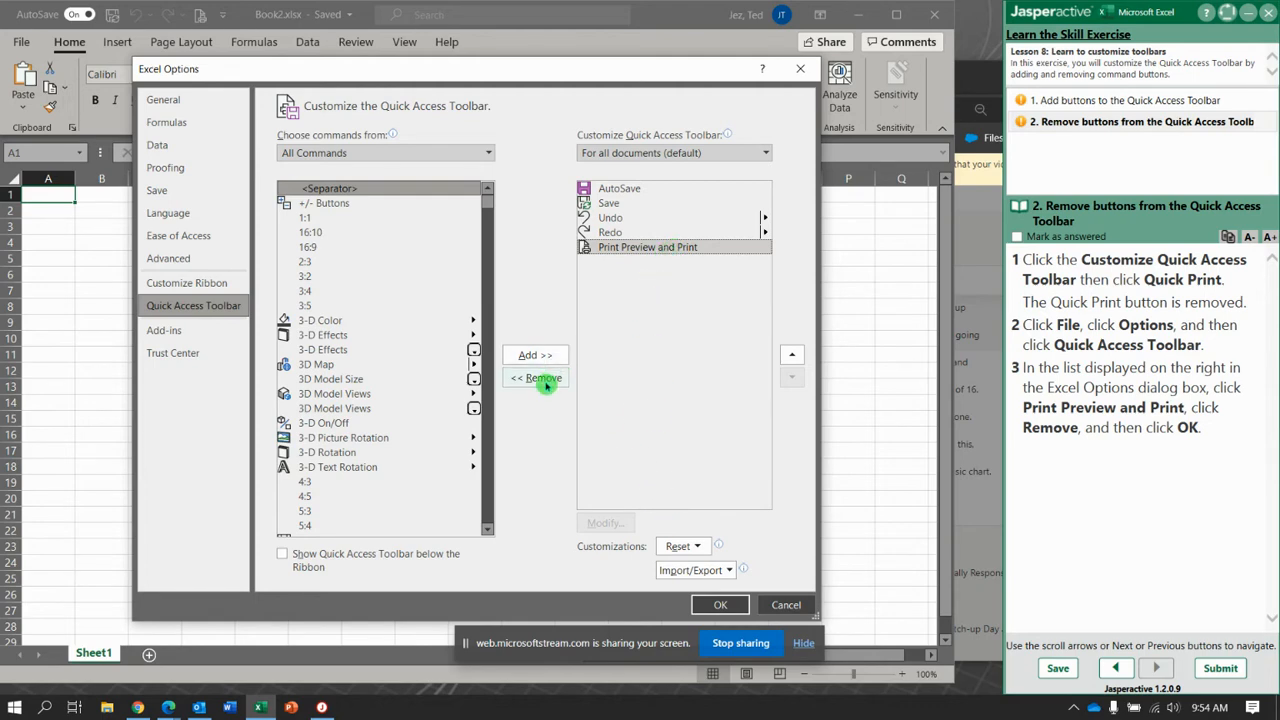
pyautogui.click(535, 378)
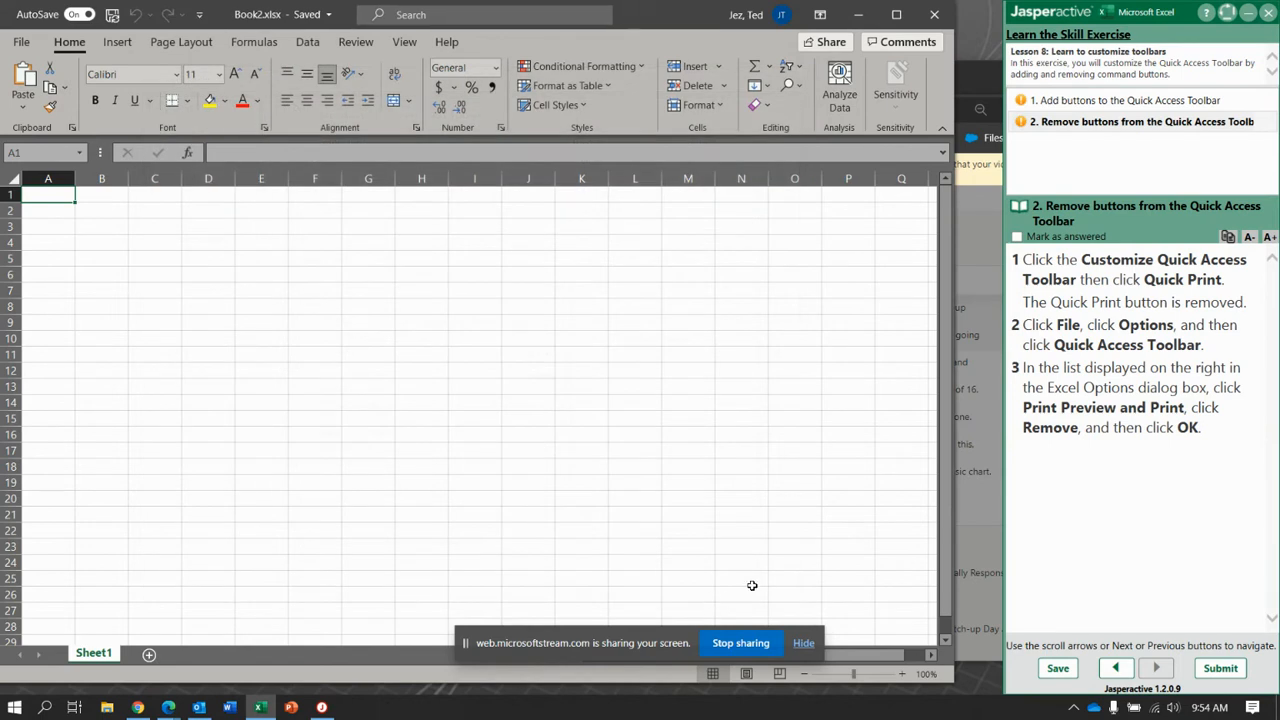
# Step: Submit the Quick Access Toolbar exercise results for scoring
pyautogui.click(1219, 668)
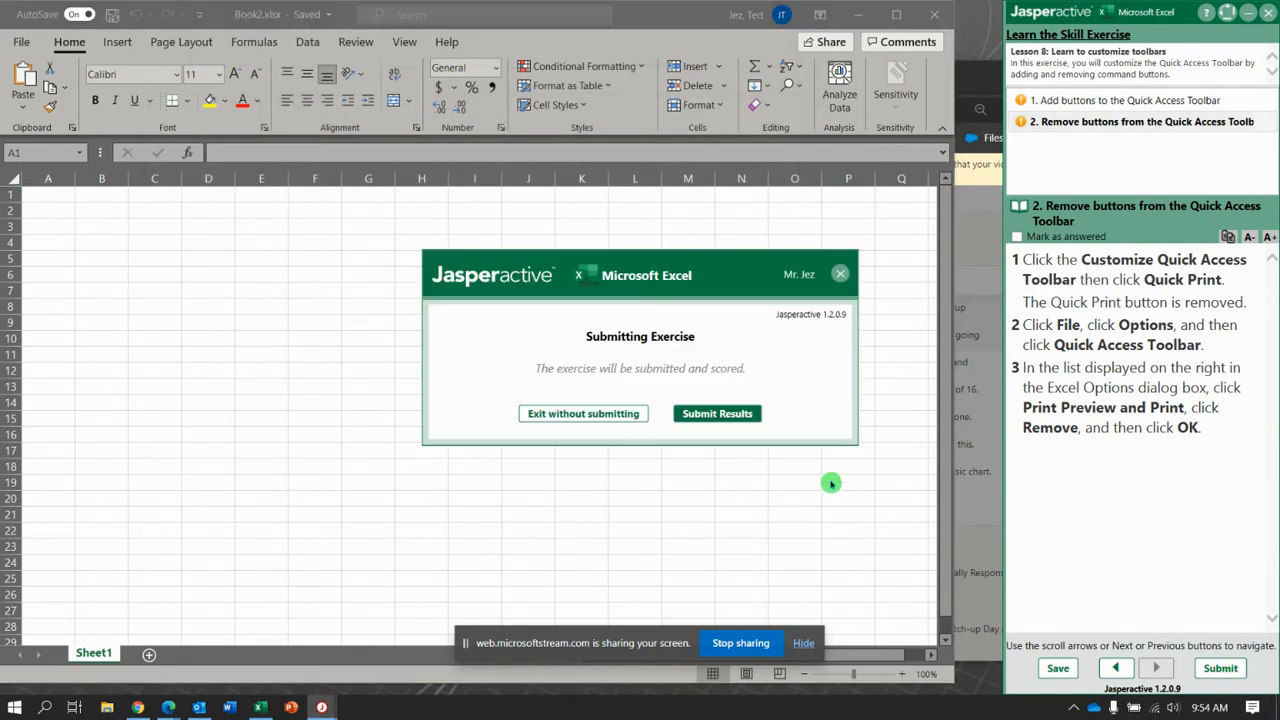
pyautogui.click(717, 413)
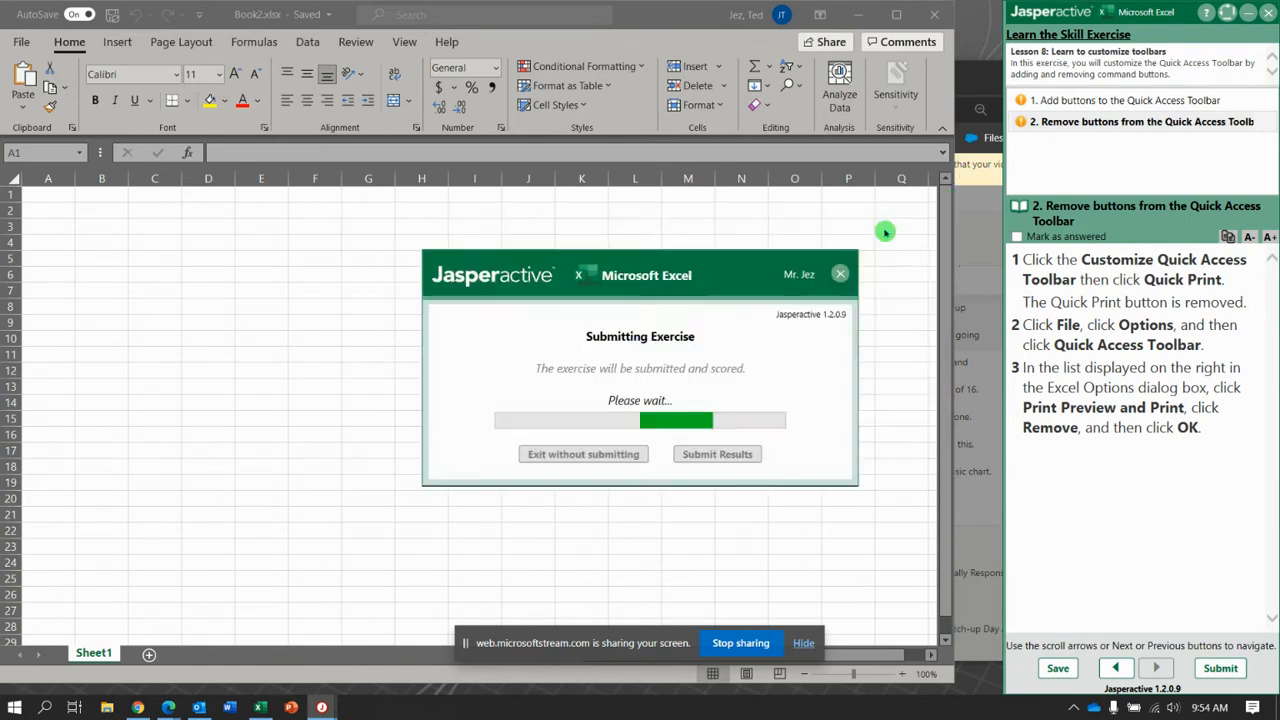
pyautogui.click(717, 454)
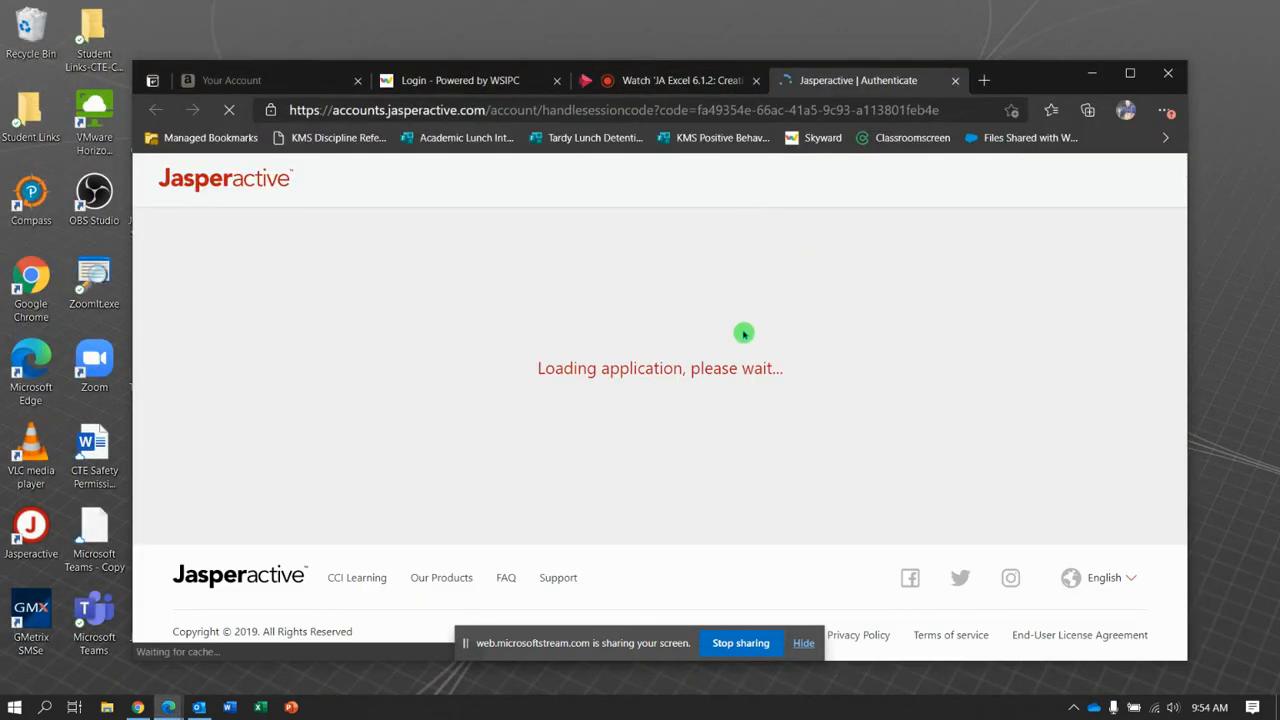
pyautogui.moveTo(733, 329)
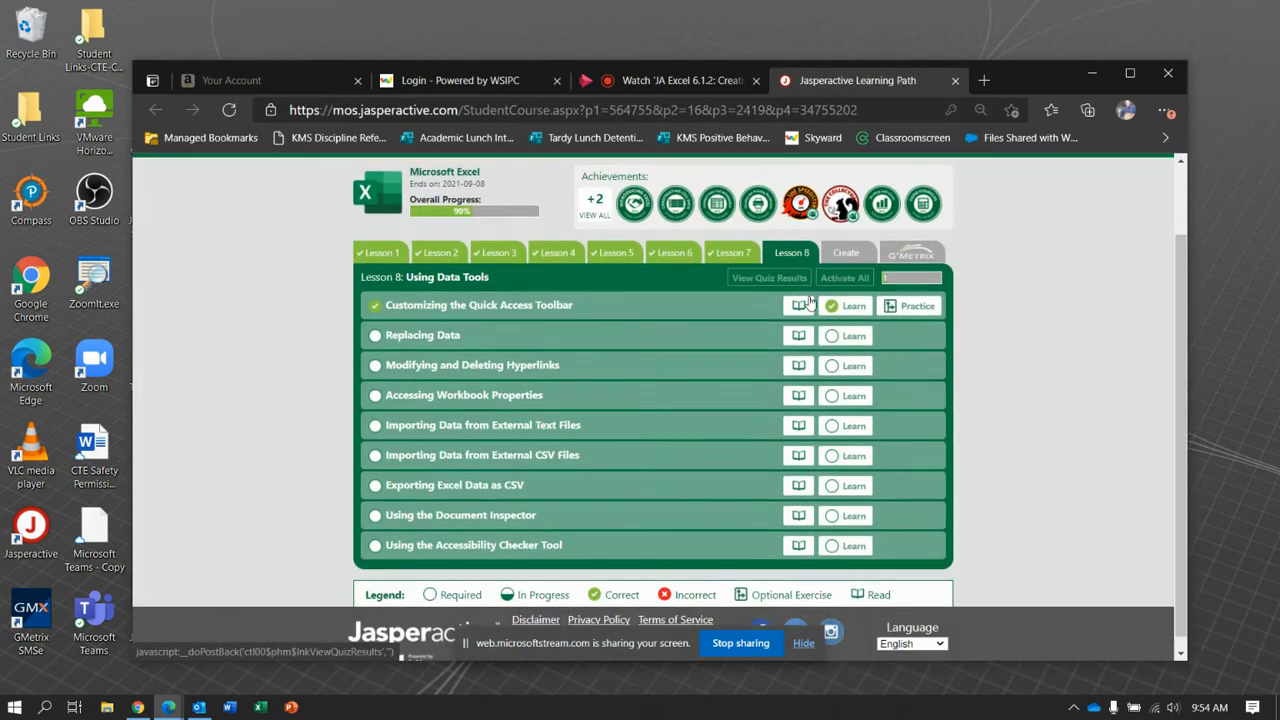
# Step: Check the Customizing the Quick Access Toolbar results and launch the Replacing Data lesson
pyautogui.click(478, 305)
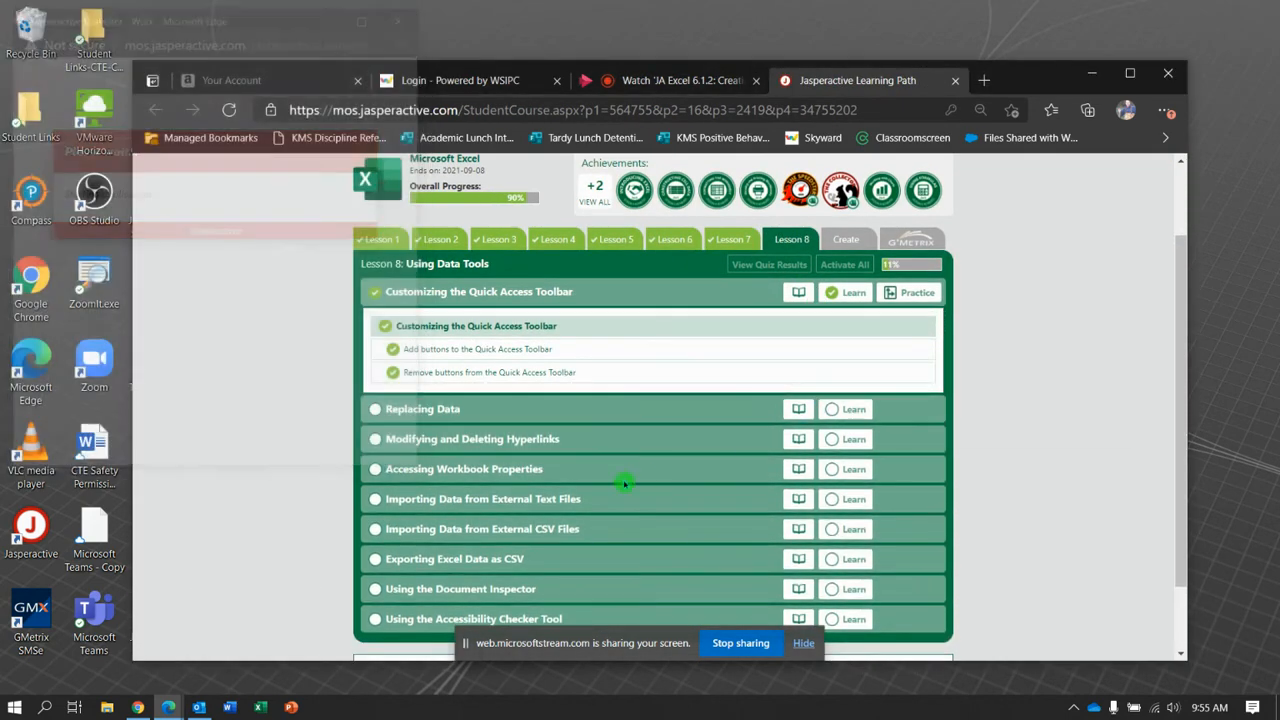
pyautogui.click(670, 80)
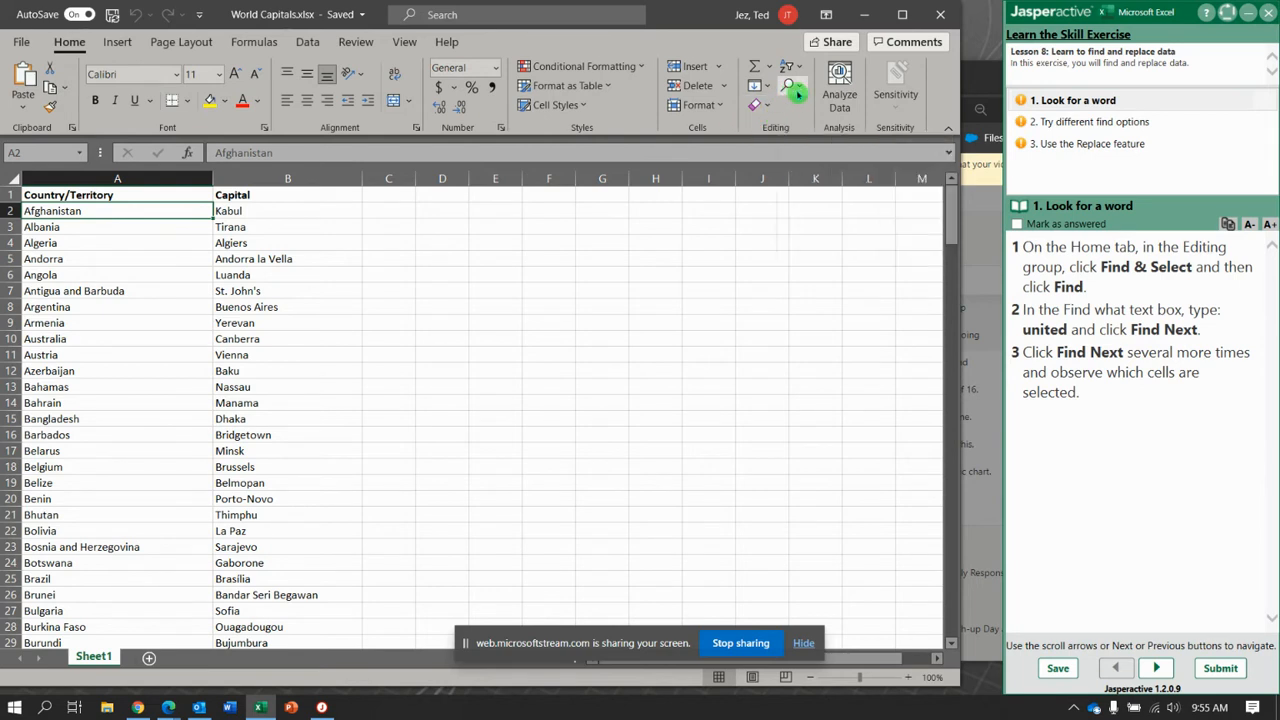
# Step: Open the Find dialog from Find & Select on the Home tab
pyautogui.click(794, 90)
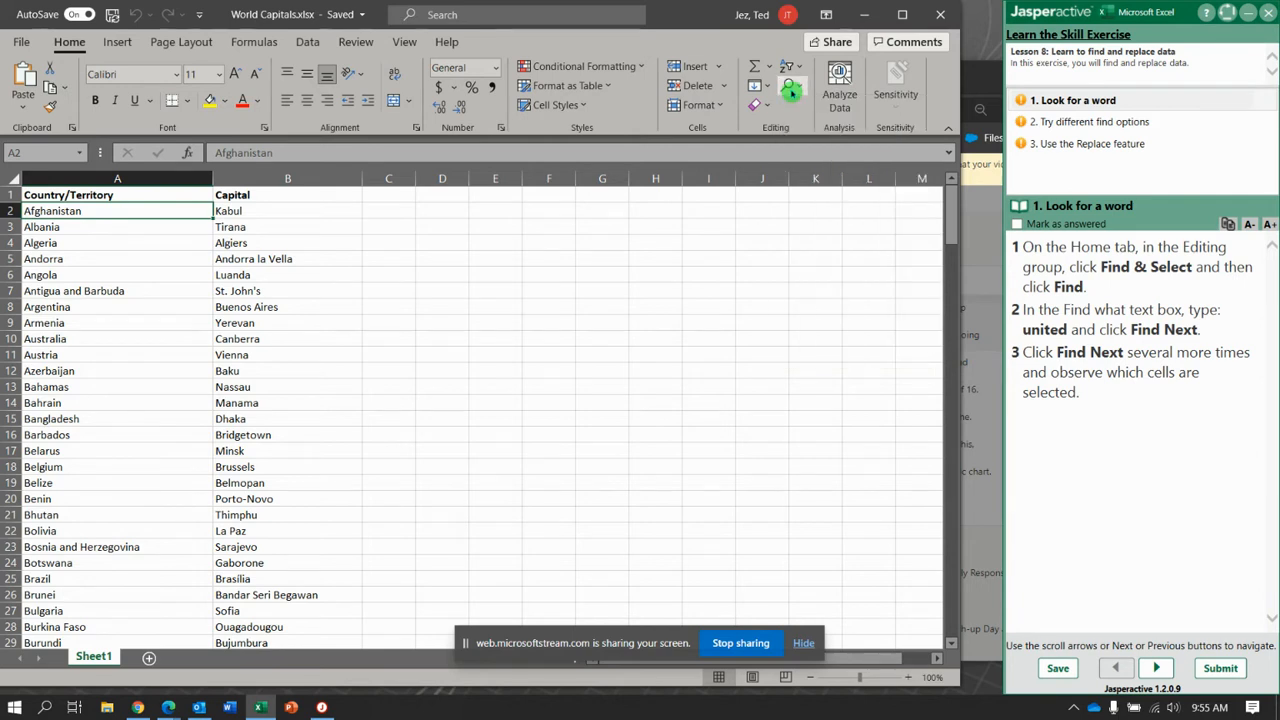
pyautogui.click(790, 90)
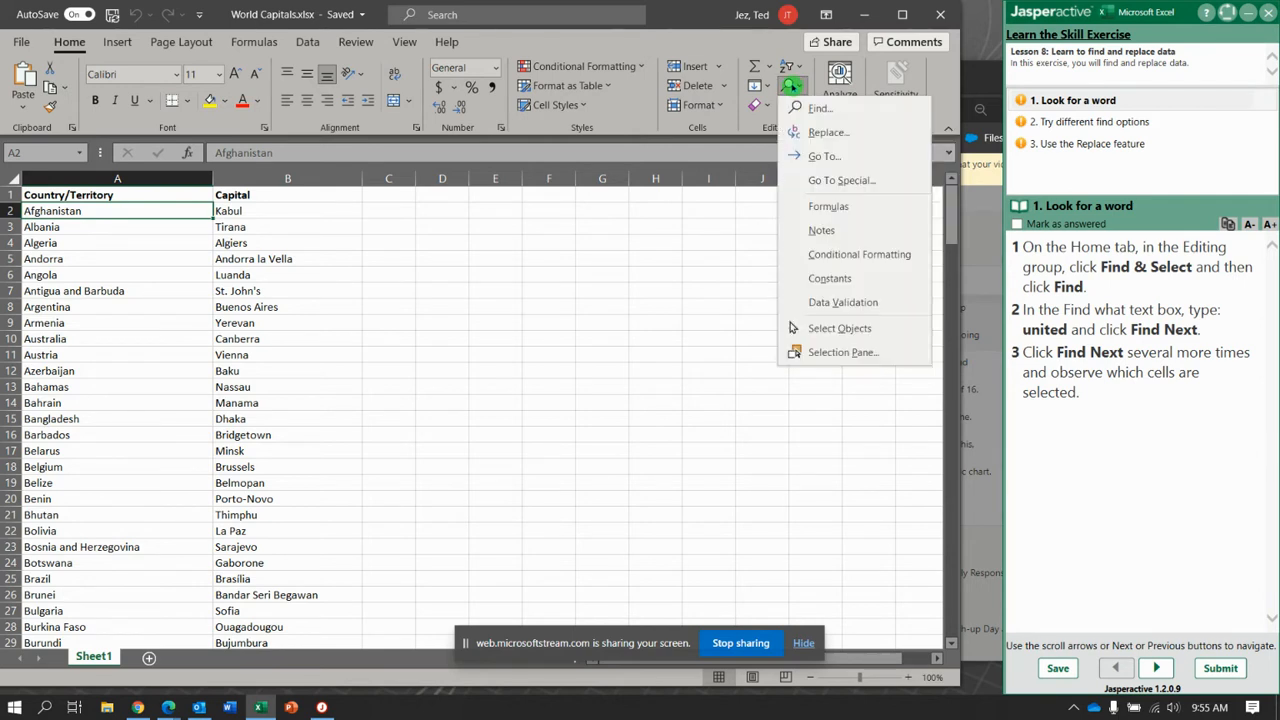
pyautogui.click(819, 108)
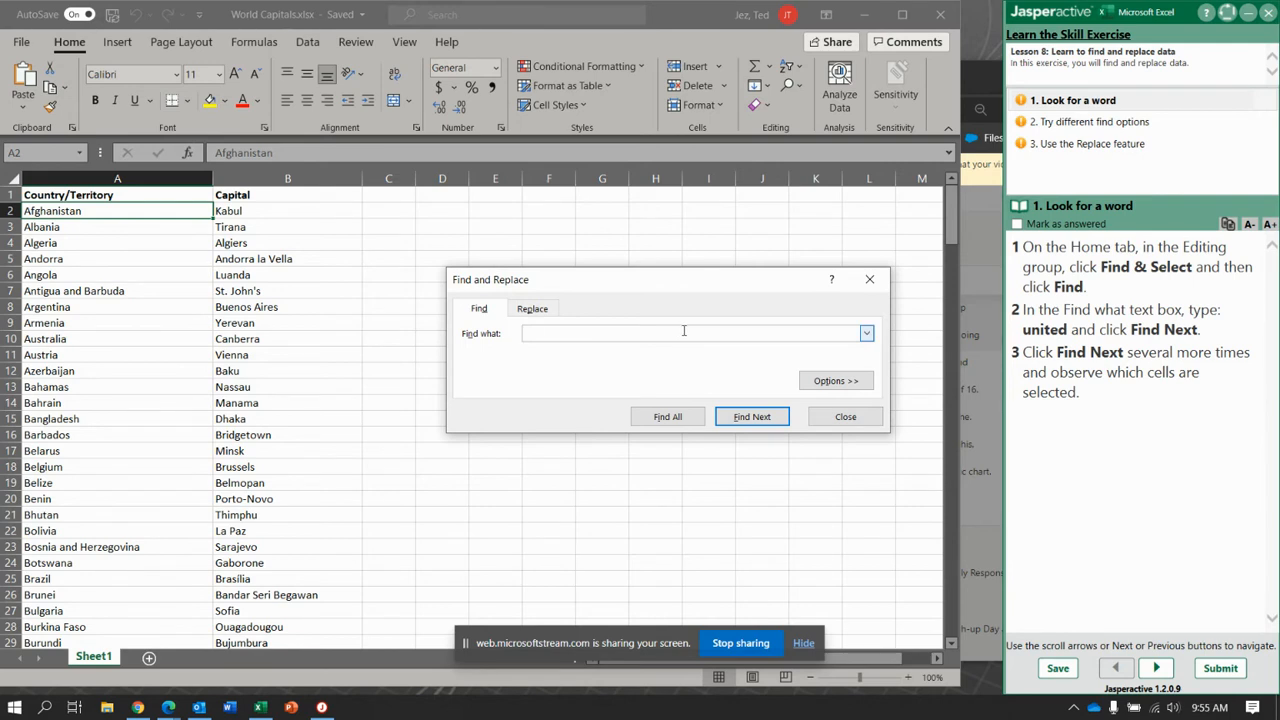
# Step: Search for 'united', stepping through United Arab Emirates and United States, then advance
pyautogui.write('united')
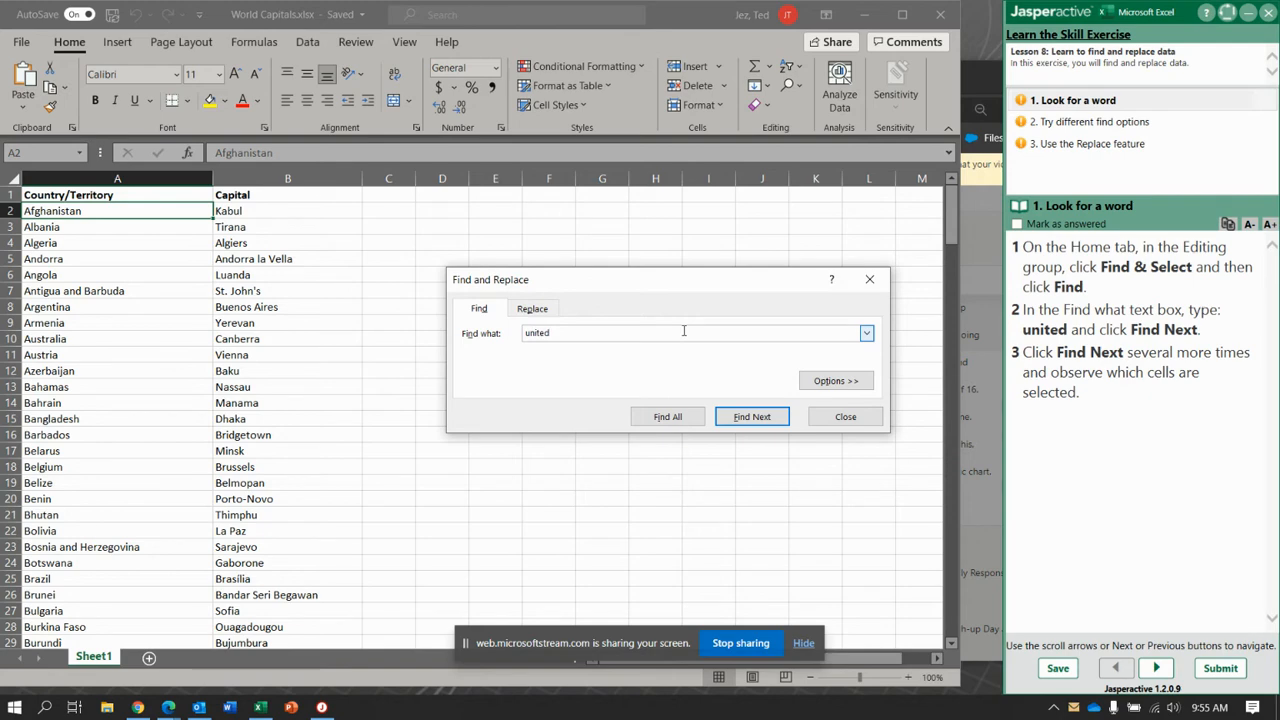
pyautogui.click(752, 416)
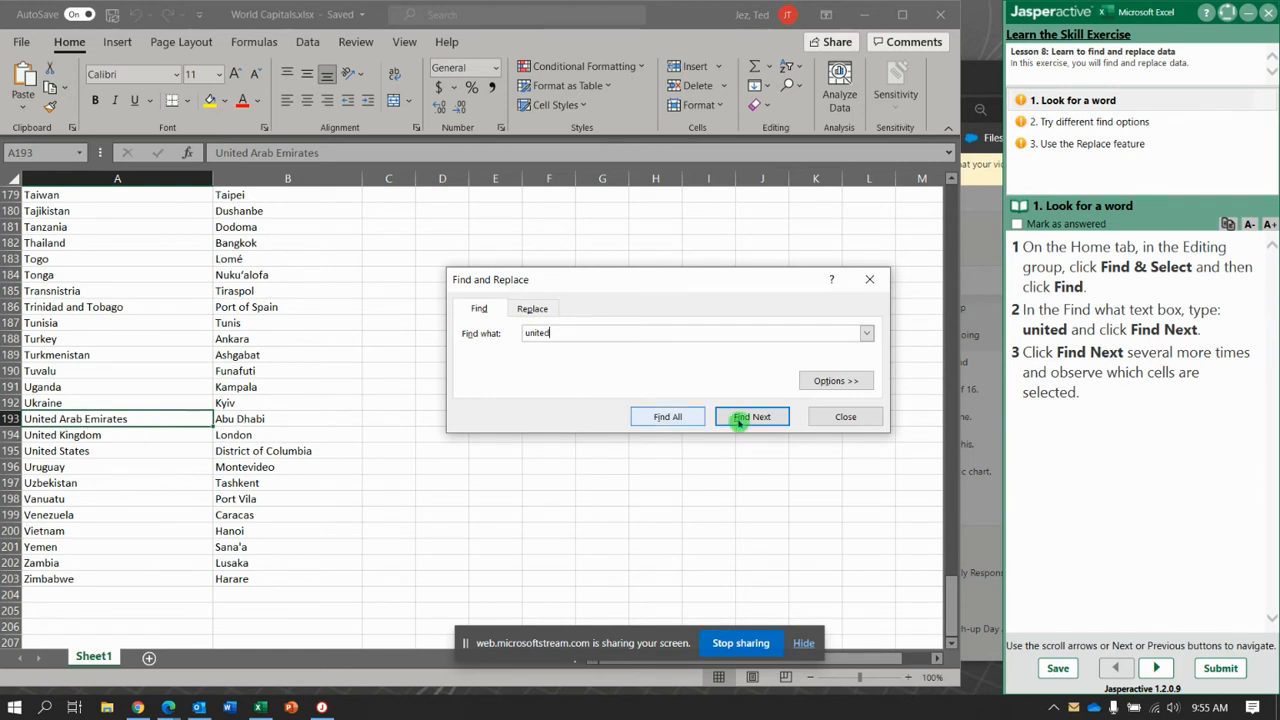
pyautogui.click(752, 416)
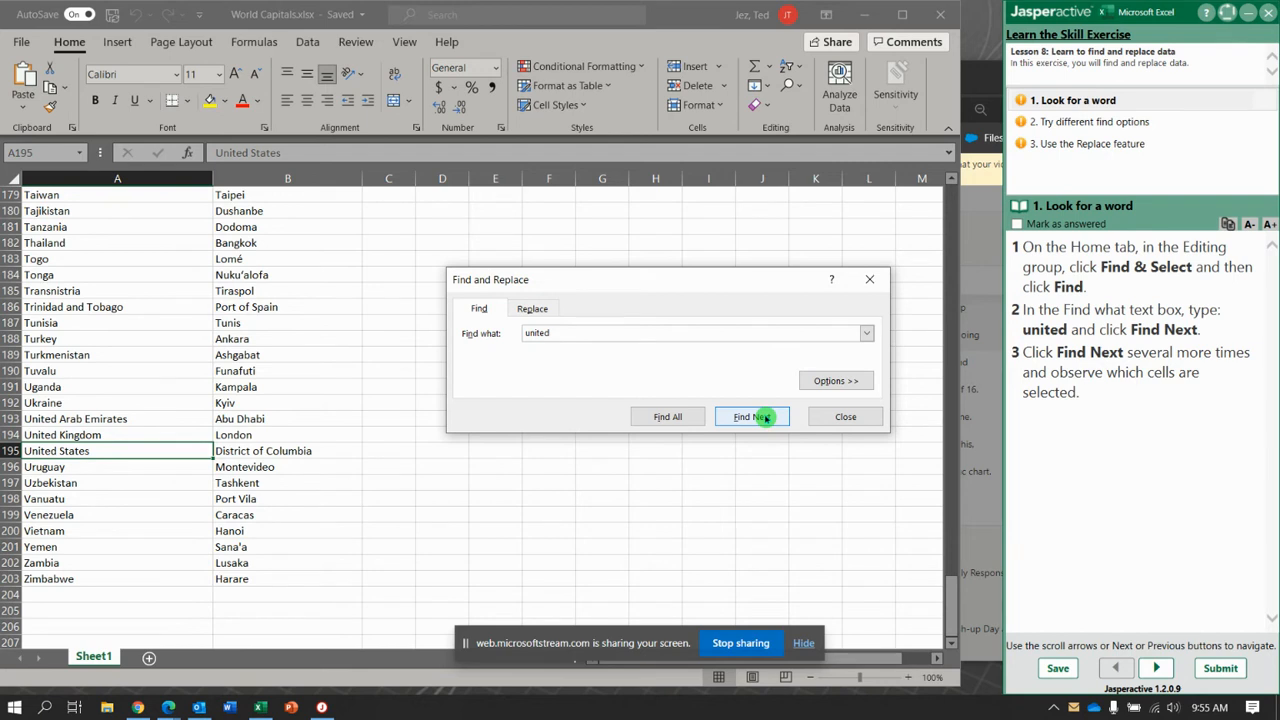
pyautogui.click(752, 416)
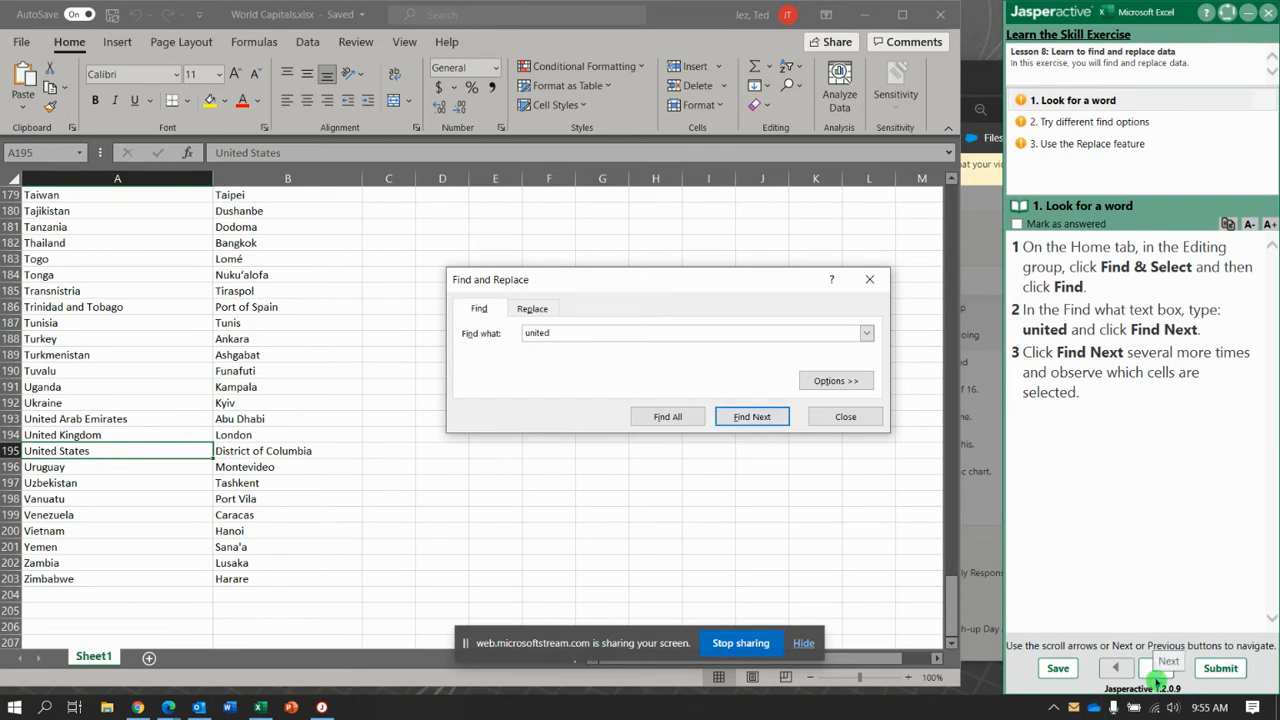
pyautogui.click(1167, 668)
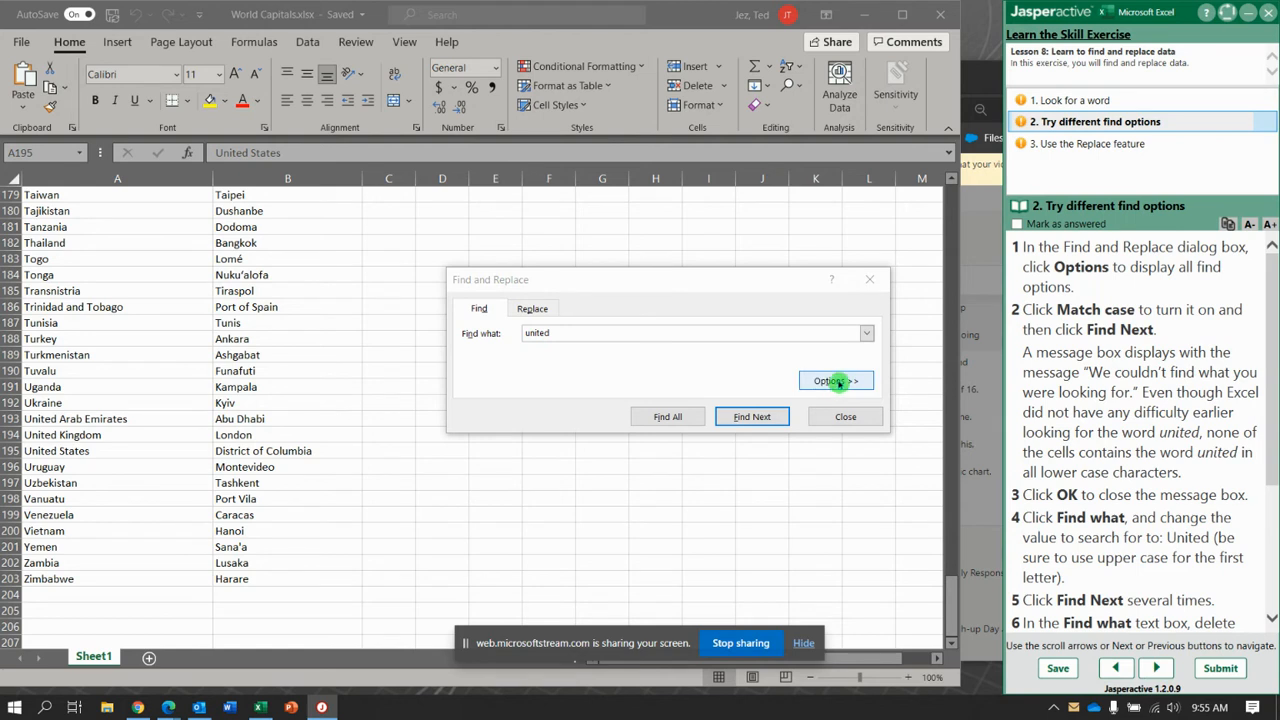
# Step: Turn on Match case, rerun the 'united' search, and dismiss the not-found message
pyautogui.click(836, 380)
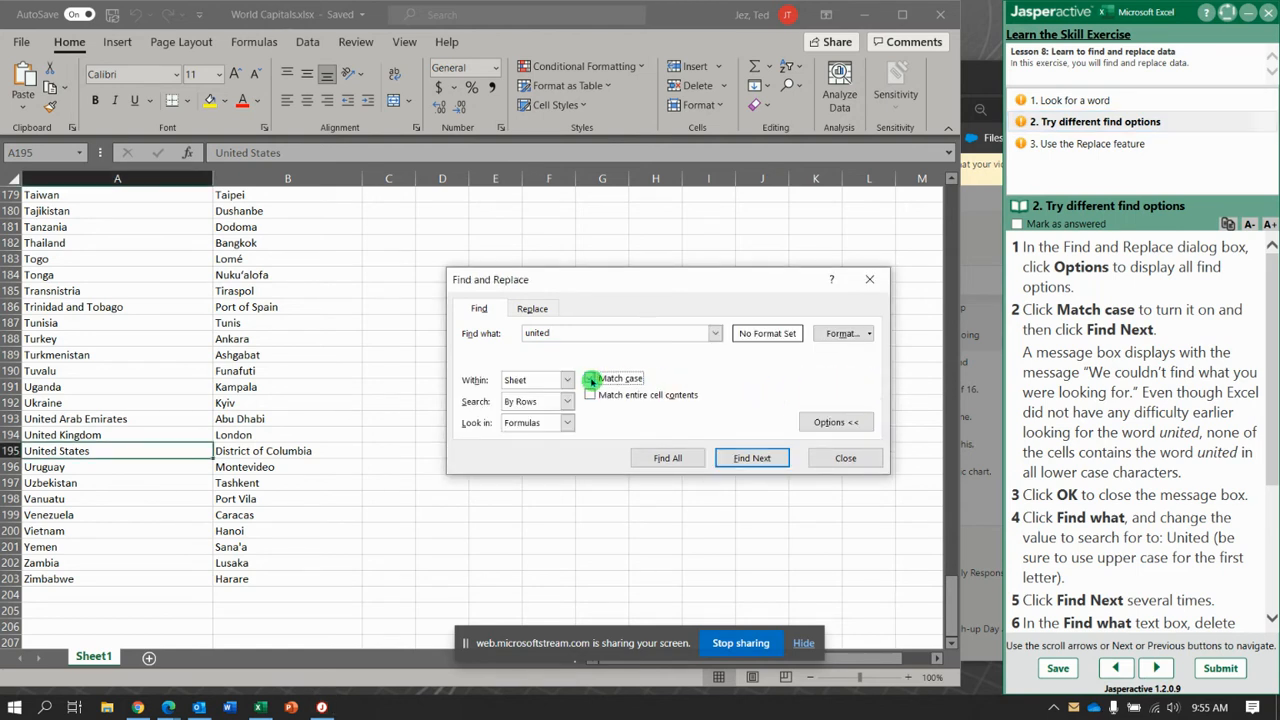
pyautogui.click(590, 378)
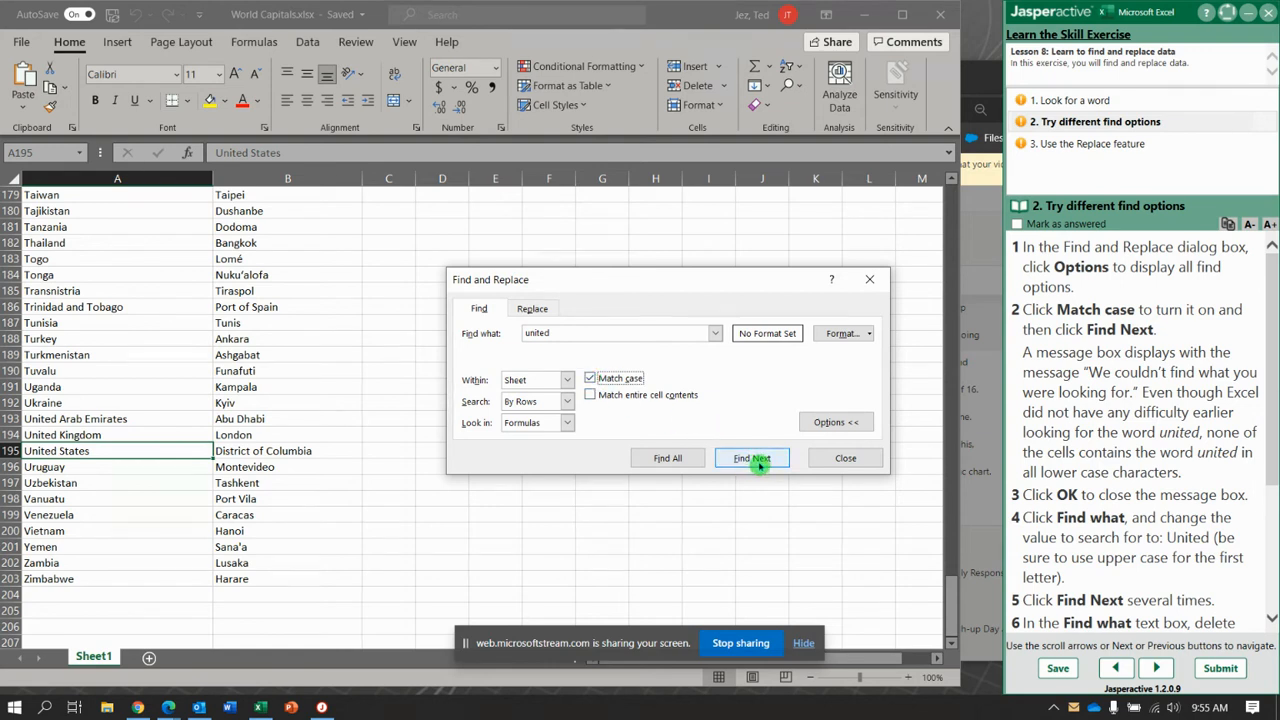
pyautogui.click(752, 458)
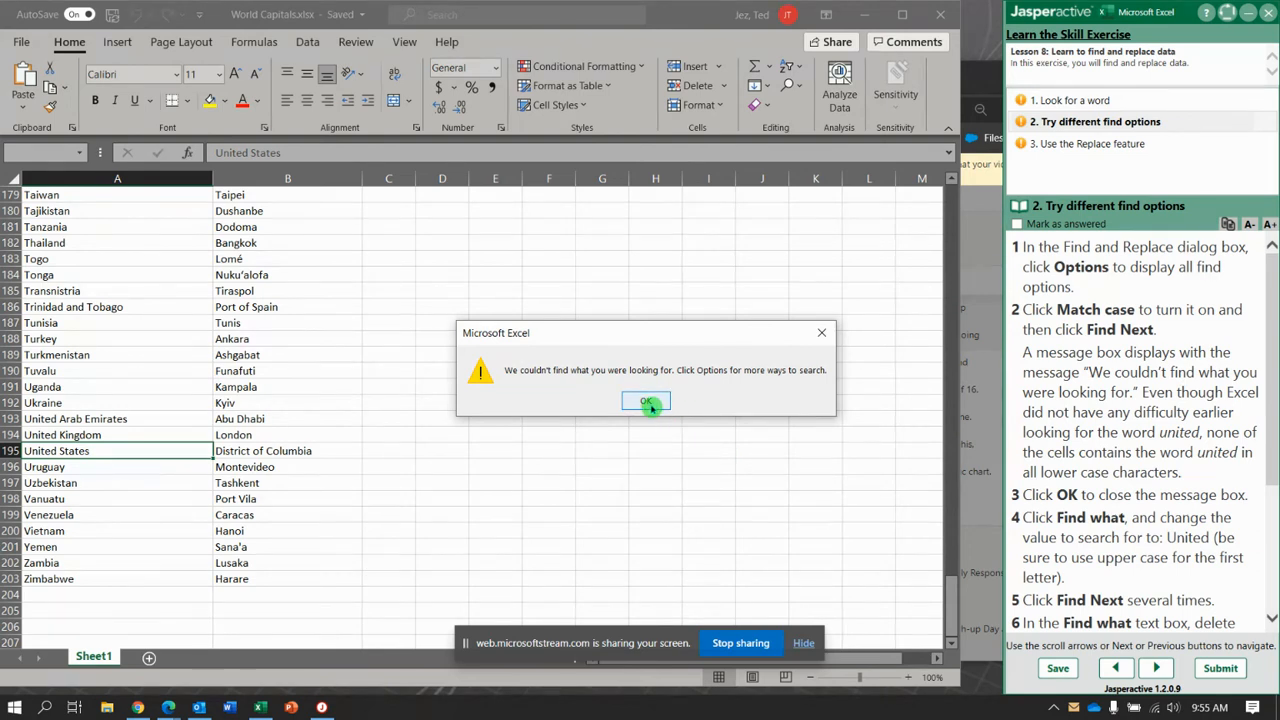
pyautogui.click(646, 401)
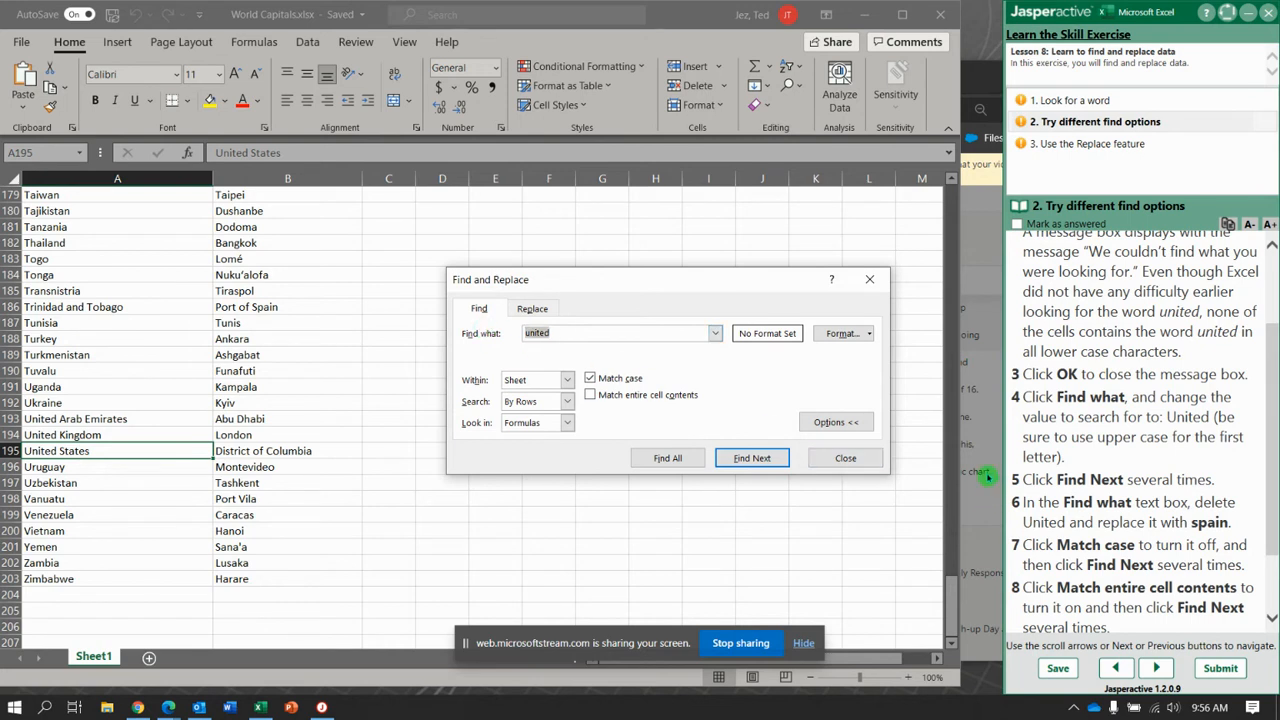
# Step: Search for 'spain' with Match case on and dismiss the not-found message
pyautogui.write('spain')
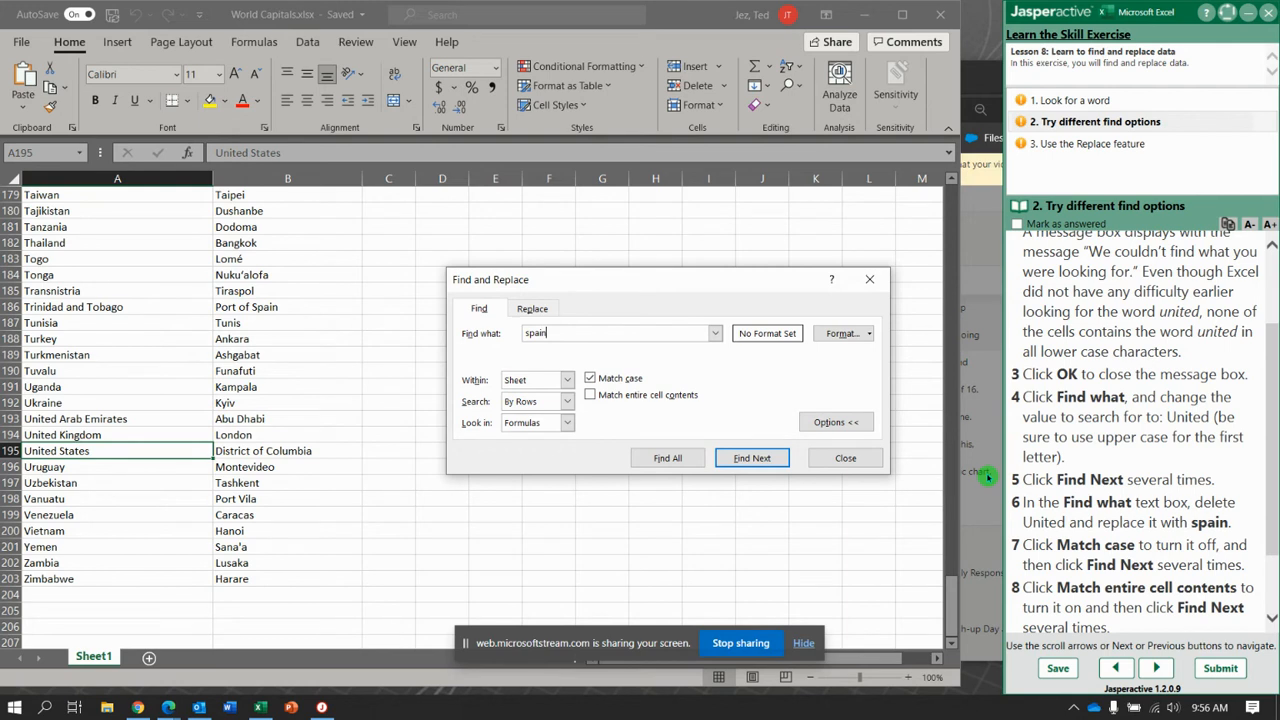
pyautogui.click(752, 457)
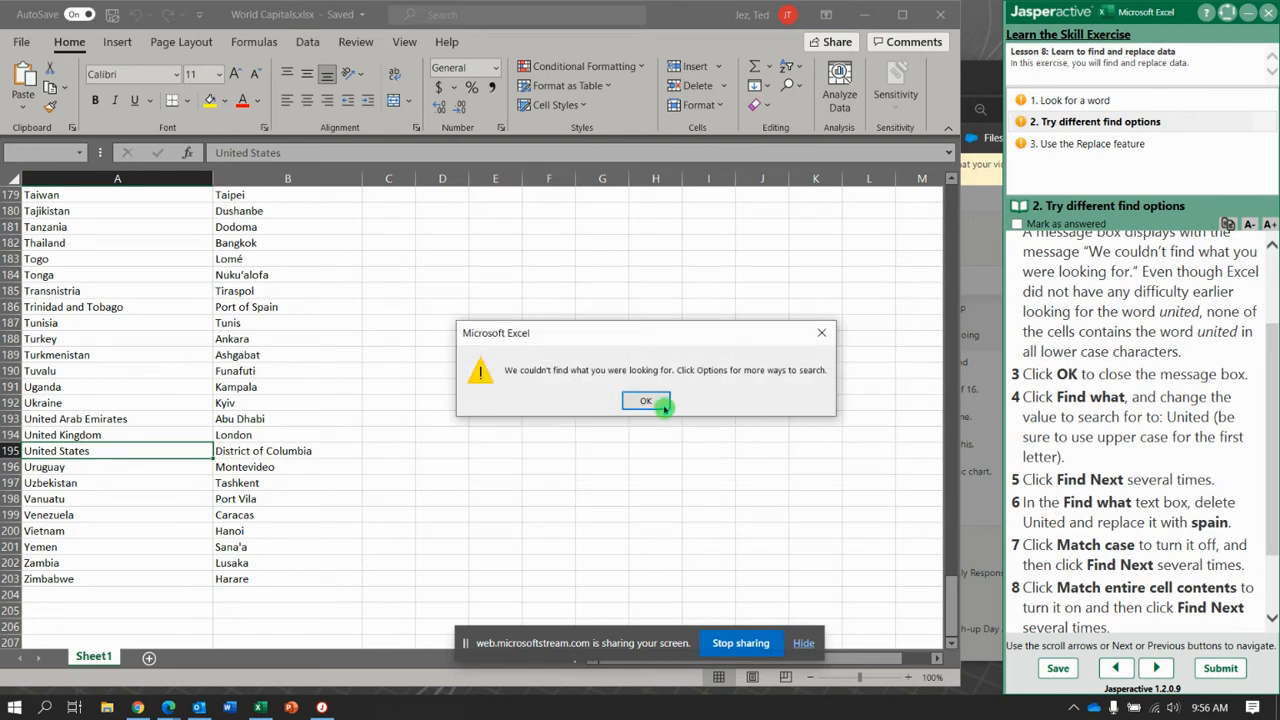
pyautogui.click(645, 400)
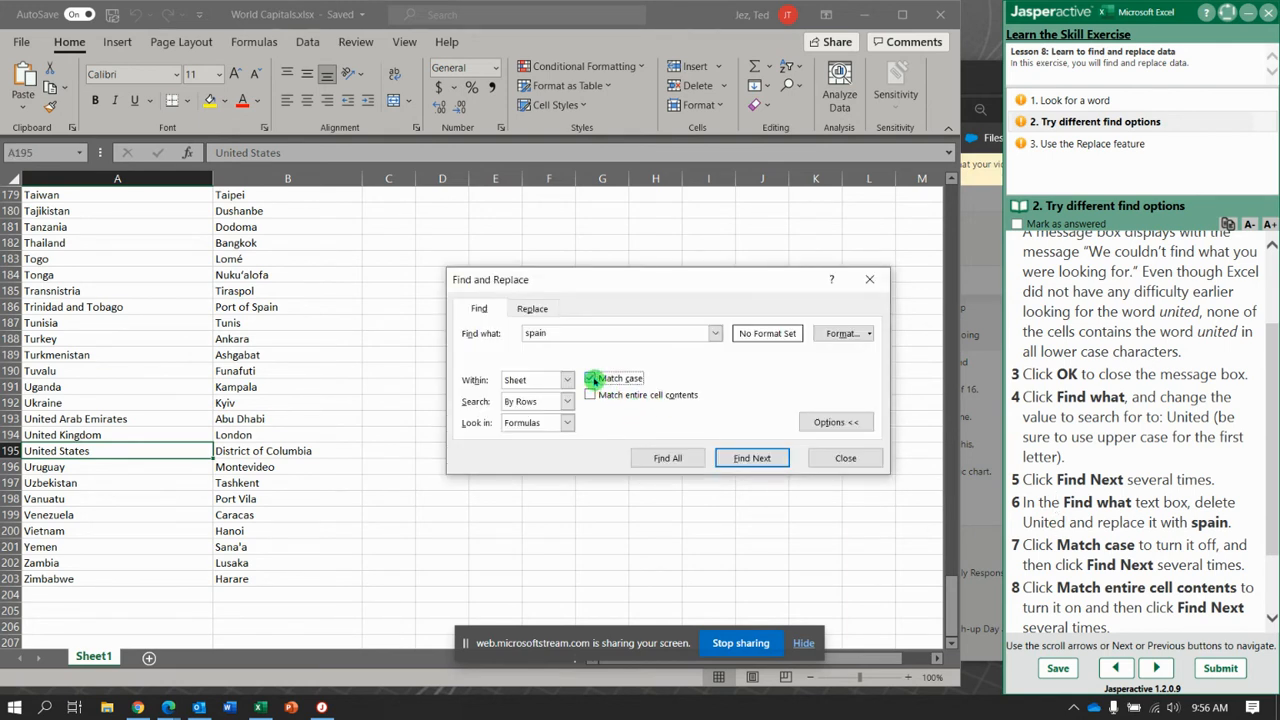
# Step: Without Match case, find Spain and Port of Spain, then match entire cell contents
pyautogui.click(751, 457)
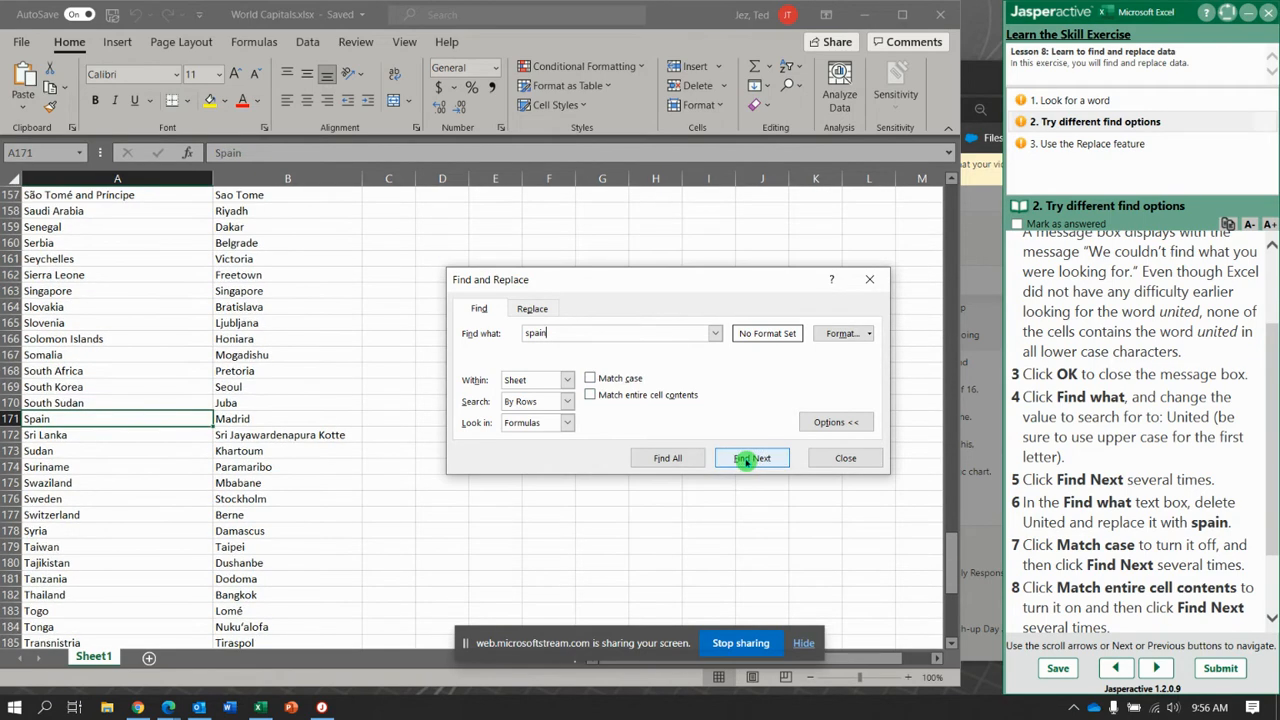
pyautogui.click(752, 457)
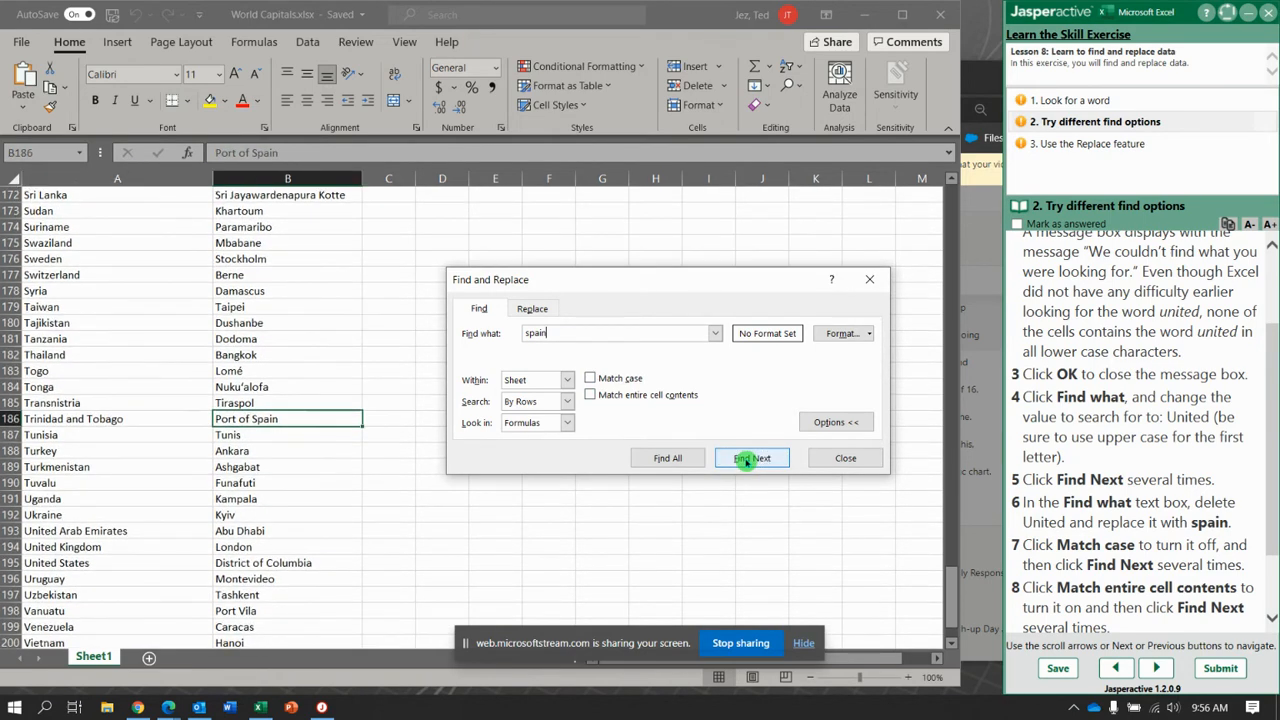
pyautogui.click(751, 457)
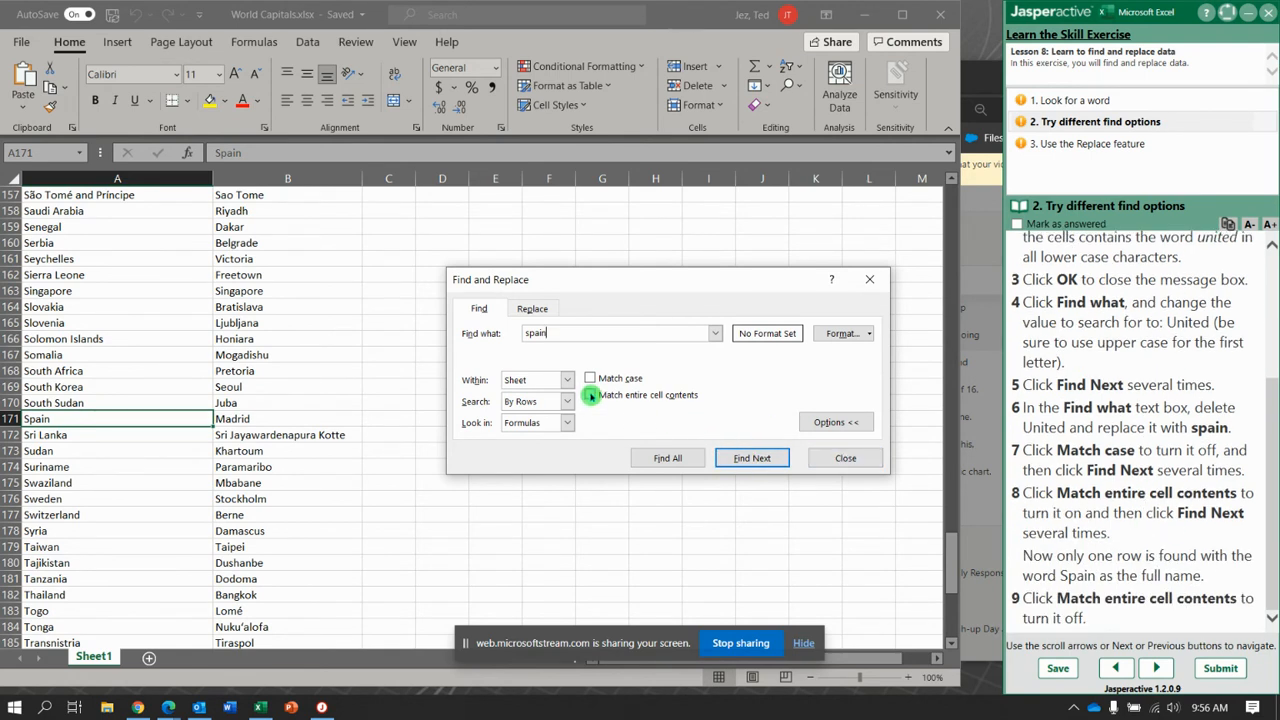
pyautogui.click(590, 394)
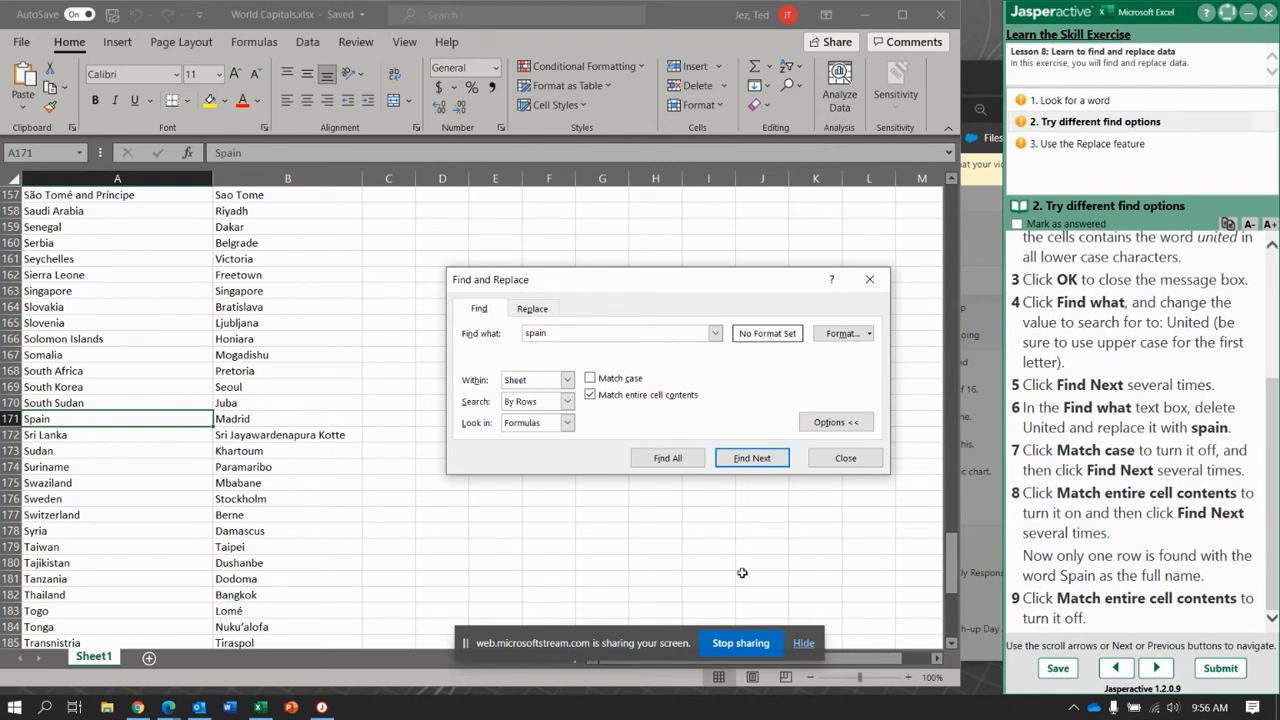
pyautogui.click(1155, 668)
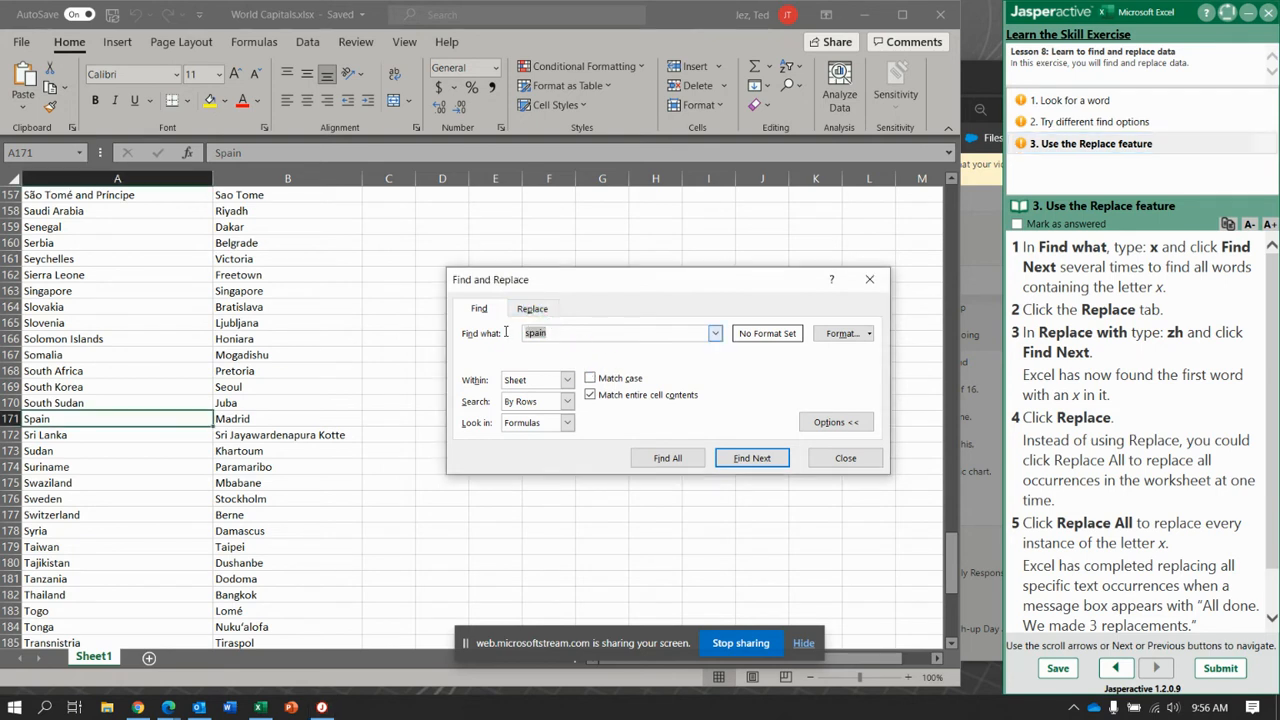
# Step: Search for 'x' to find Luxembourg, then switch to the Replace tab
pyautogui.write('x')
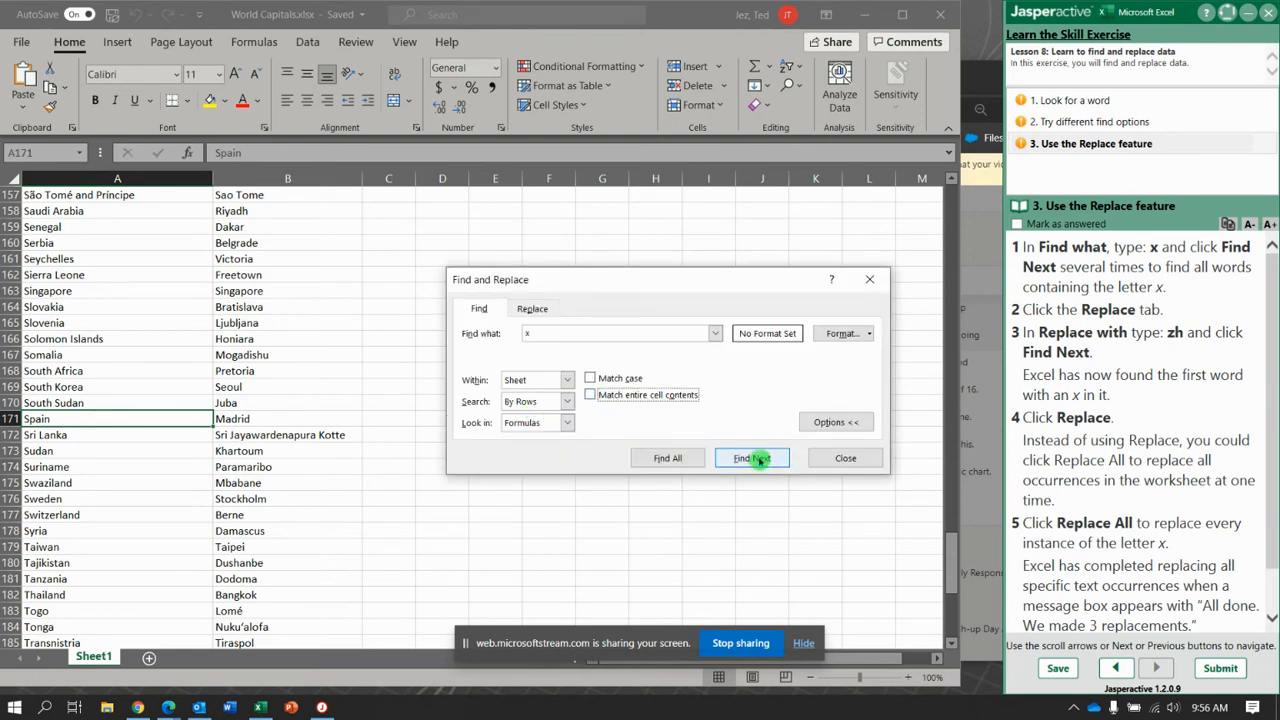
pyautogui.click(751, 457)
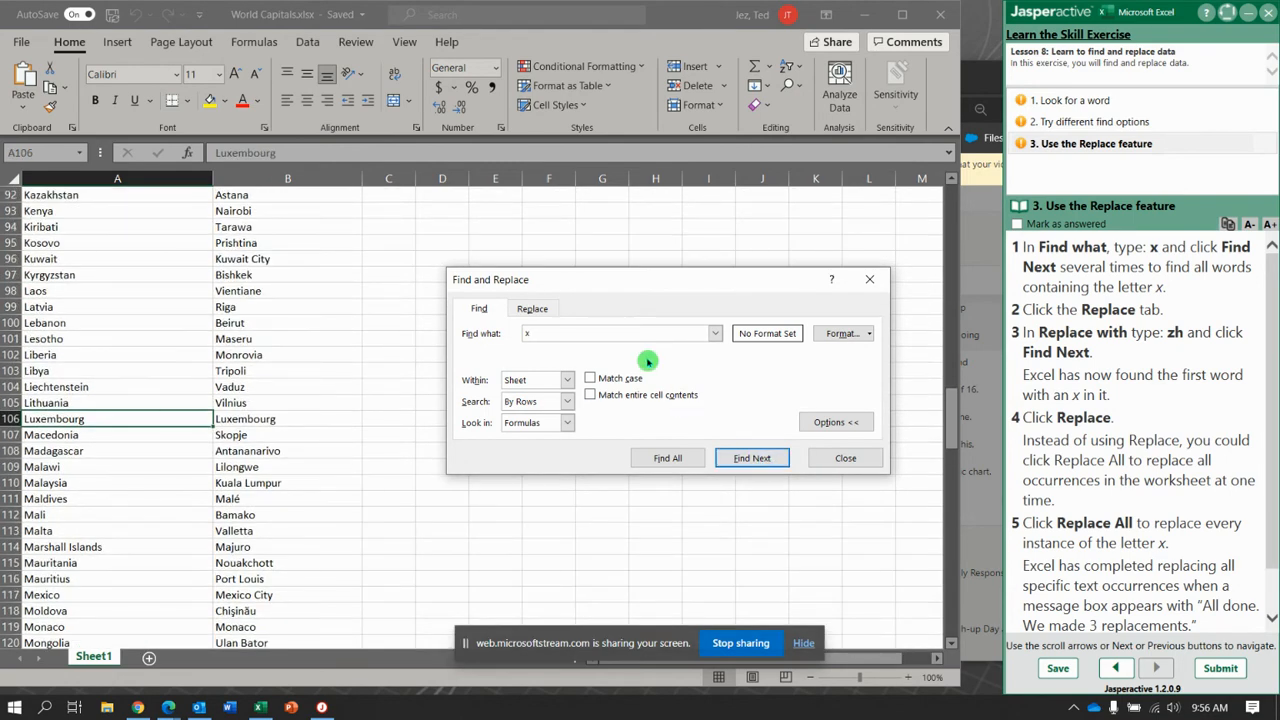
pyautogui.click(532, 308)
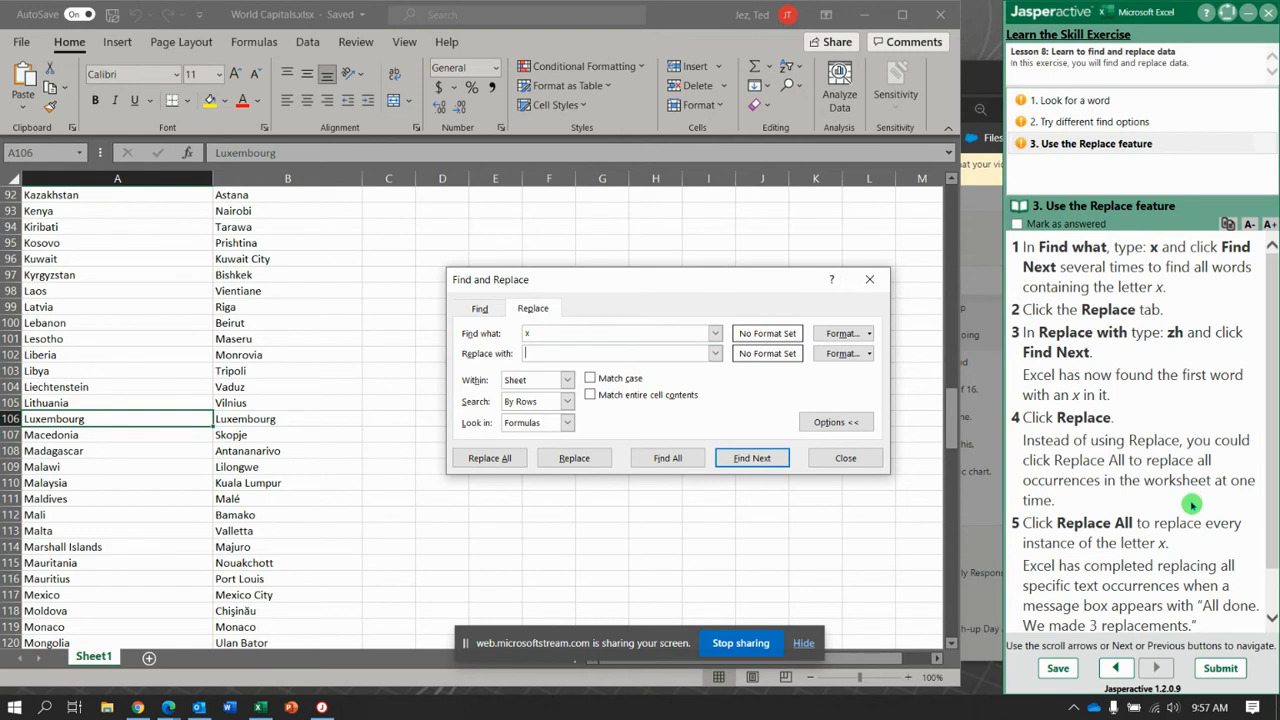
# Step: Replace every 'x' with 'zh', producing Luzhembourg and Mezhico, and close the dialog
pyautogui.write('zh')
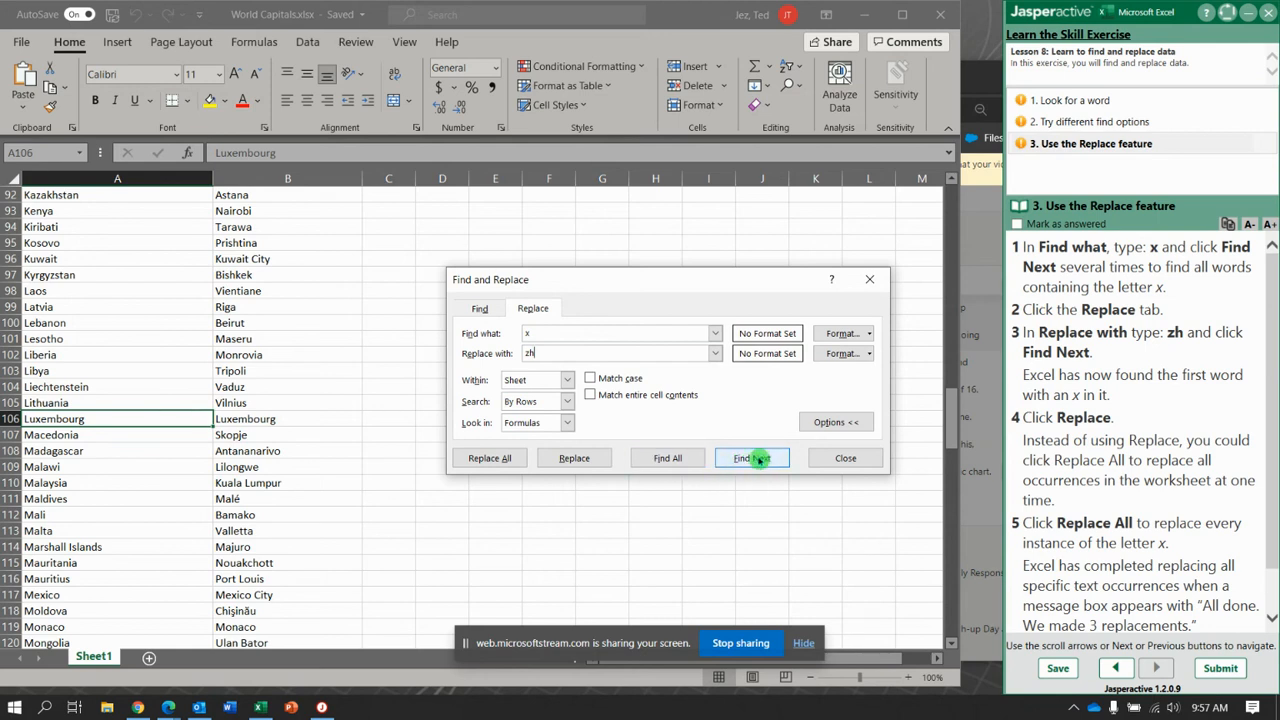
pyautogui.click(751, 457)
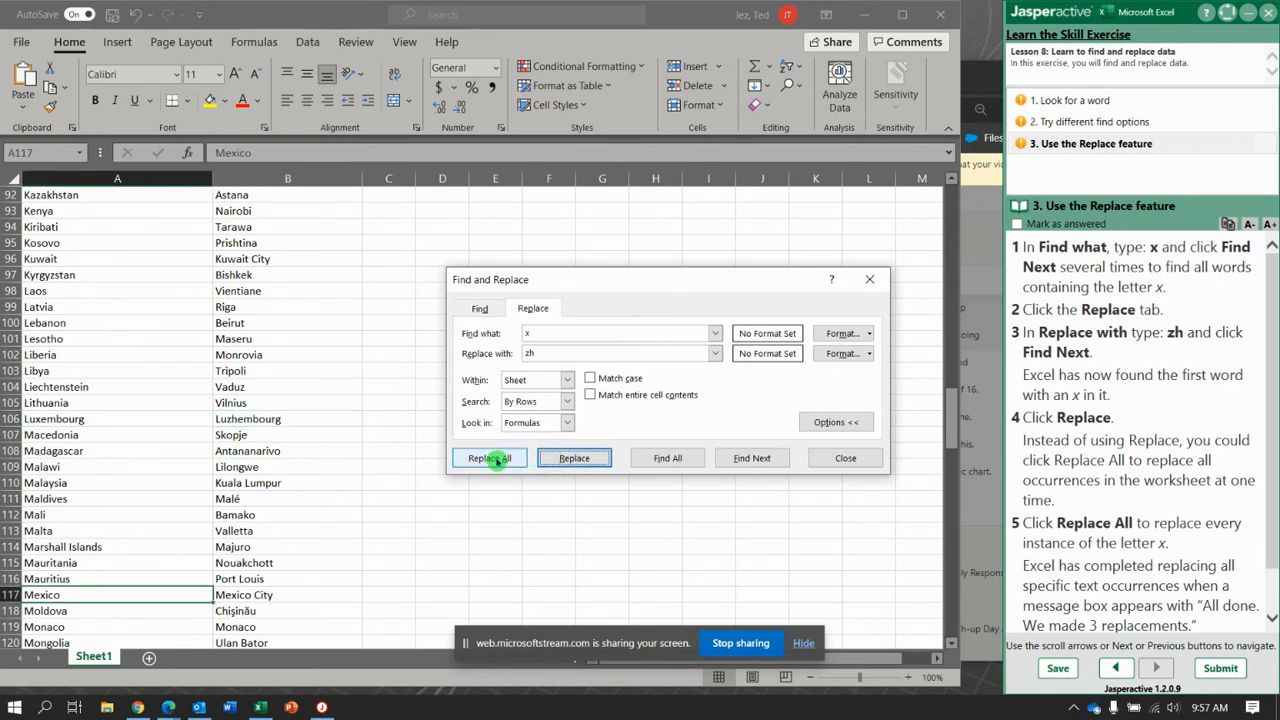
pyautogui.click(489, 458)
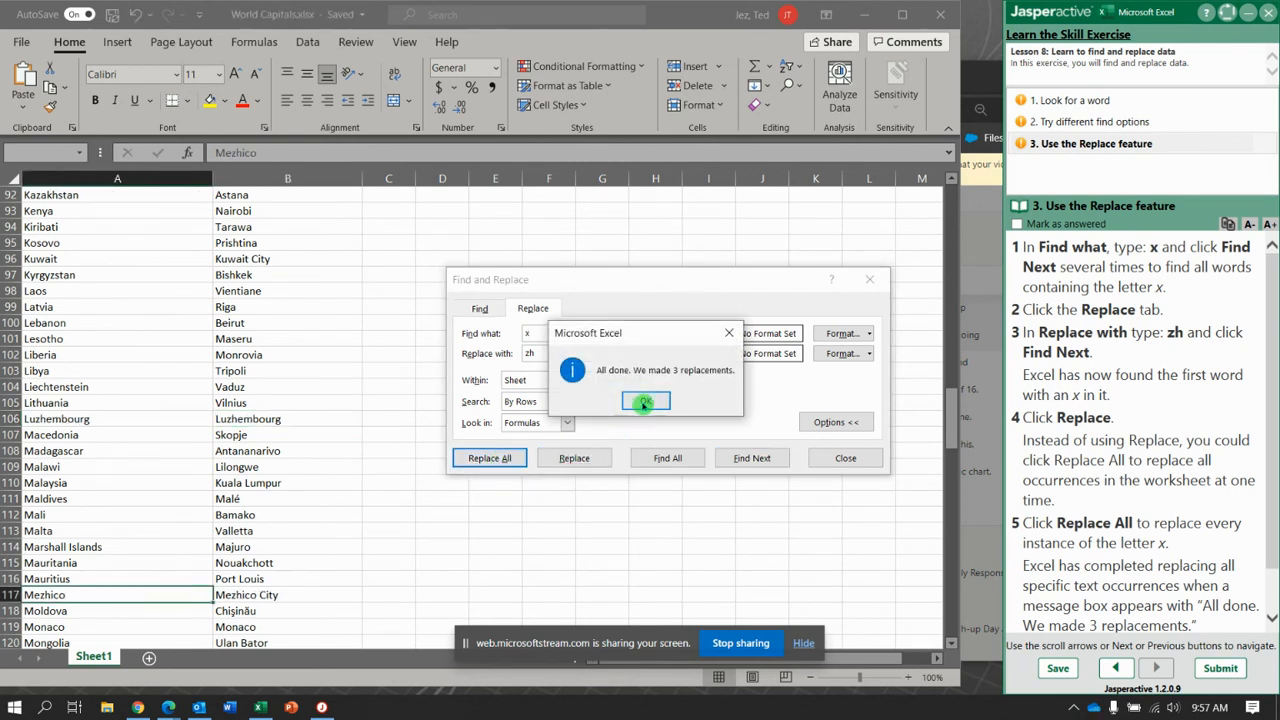
pyautogui.click(645, 401)
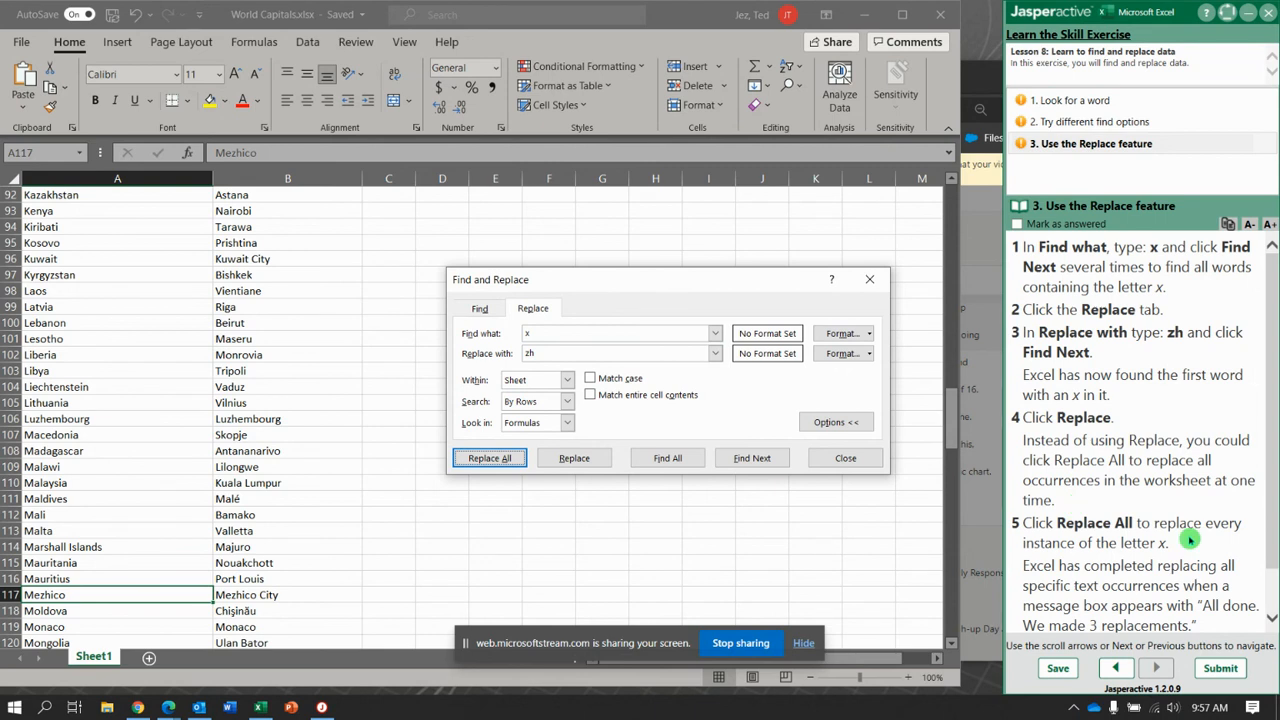
pyautogui.scroll(-3)
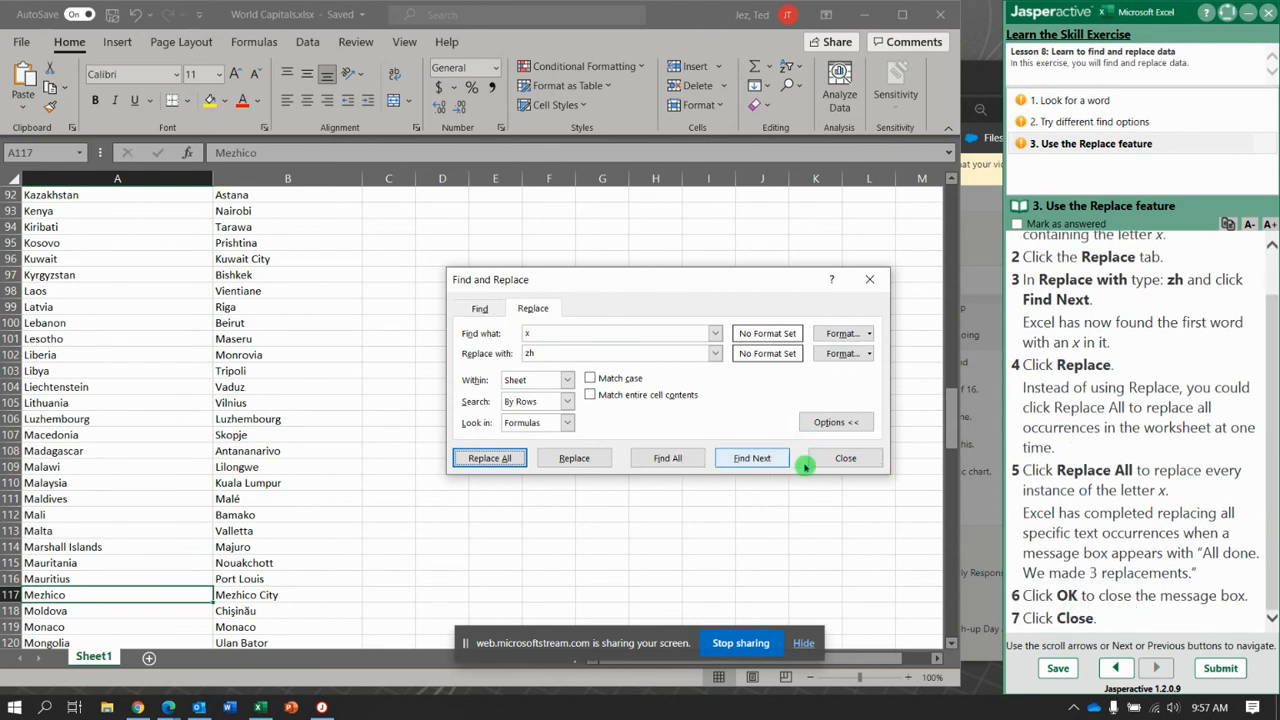
pyautogui.click(845, 457)
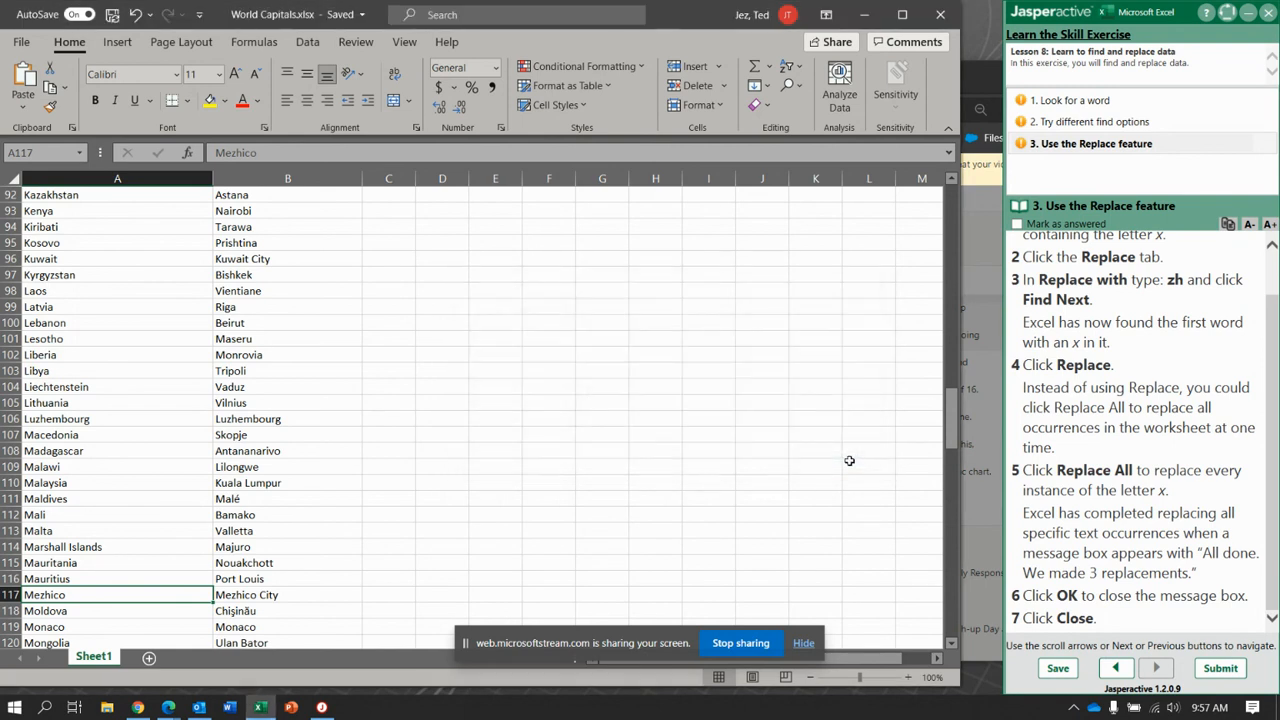
# Step: Submit the Replacing Data results and expand its three completed tasks in the path
pyautogui.click(1220, 668)
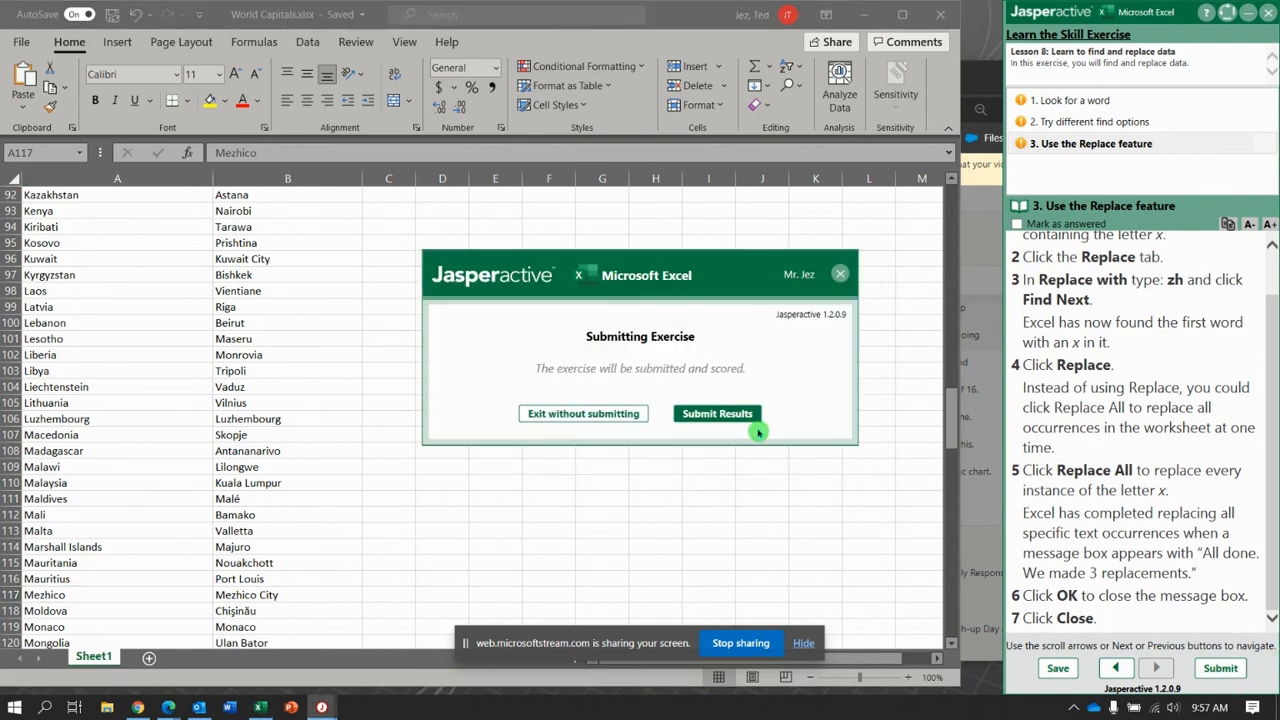
pyautogui.click(717, 413)
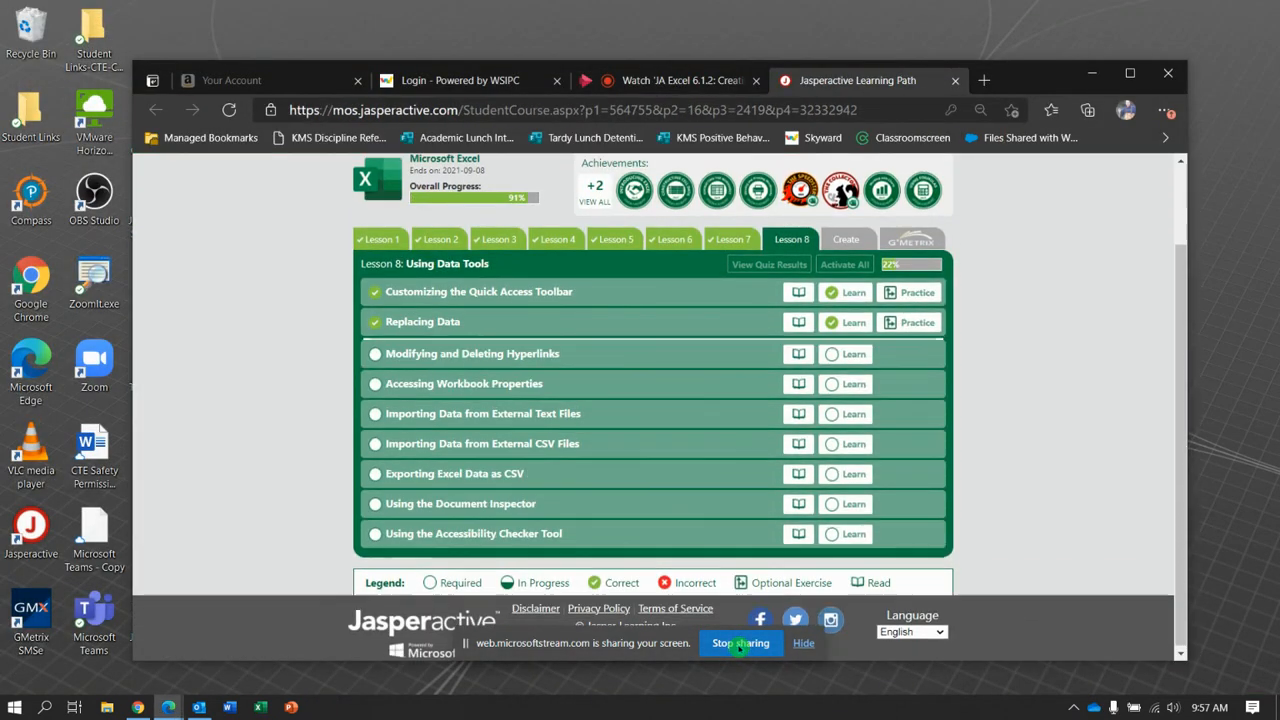
pyautogui.click(422, 321)
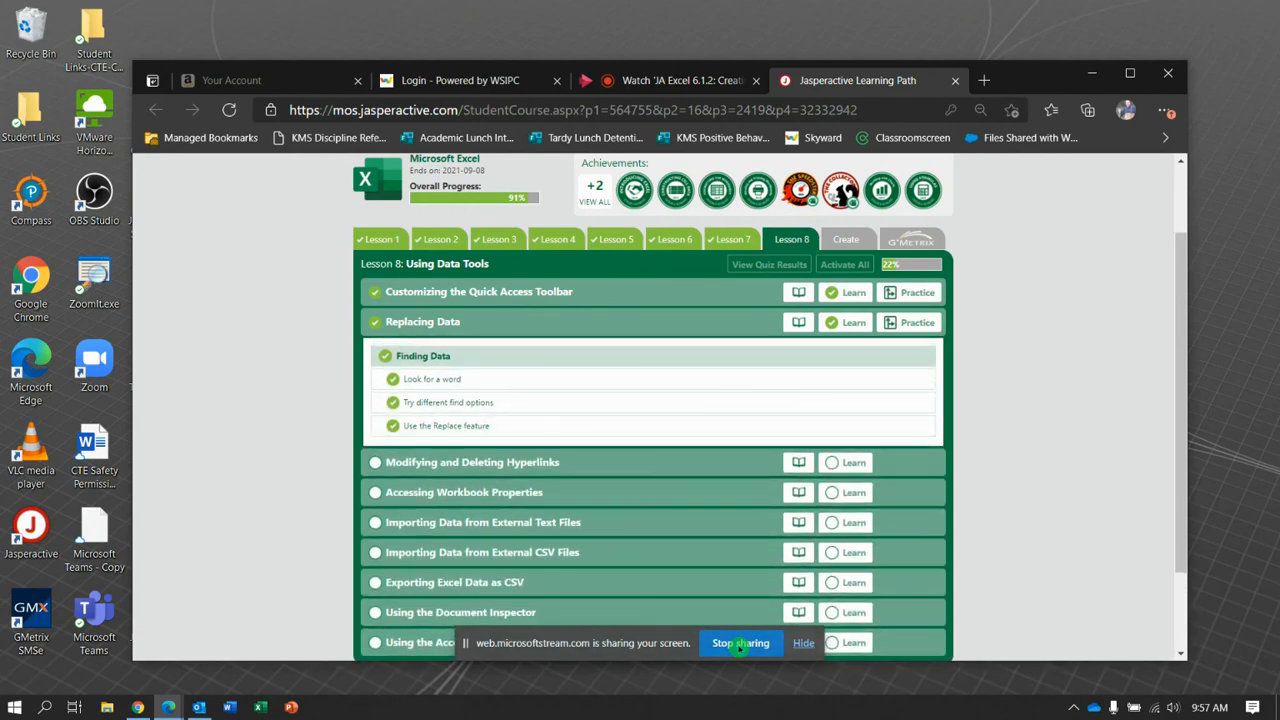